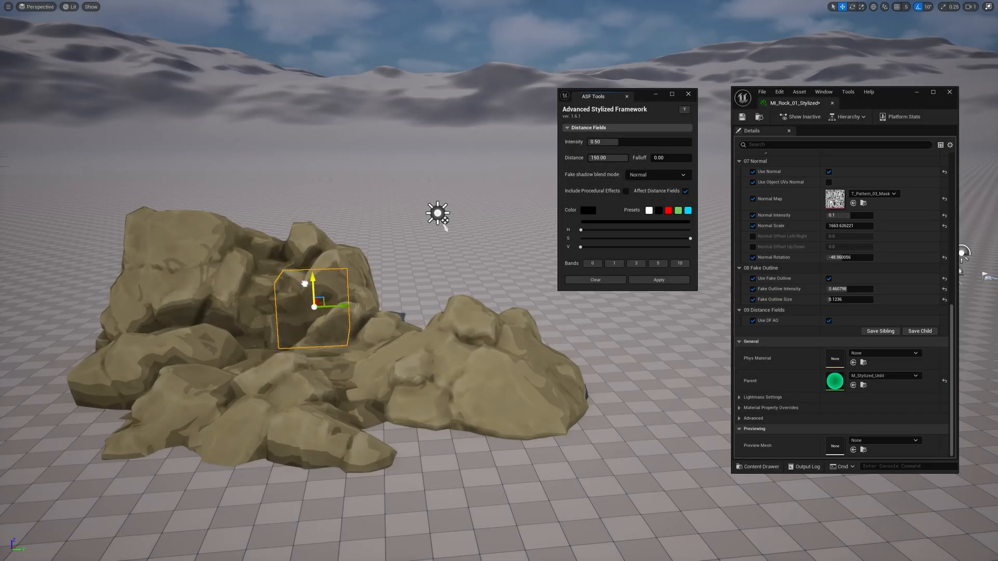
# Select the rock pile and toggle Use DF AO on its material instance.
pyautogui.moveTo(311, 282); pyautogui.dragTo(315, 347)
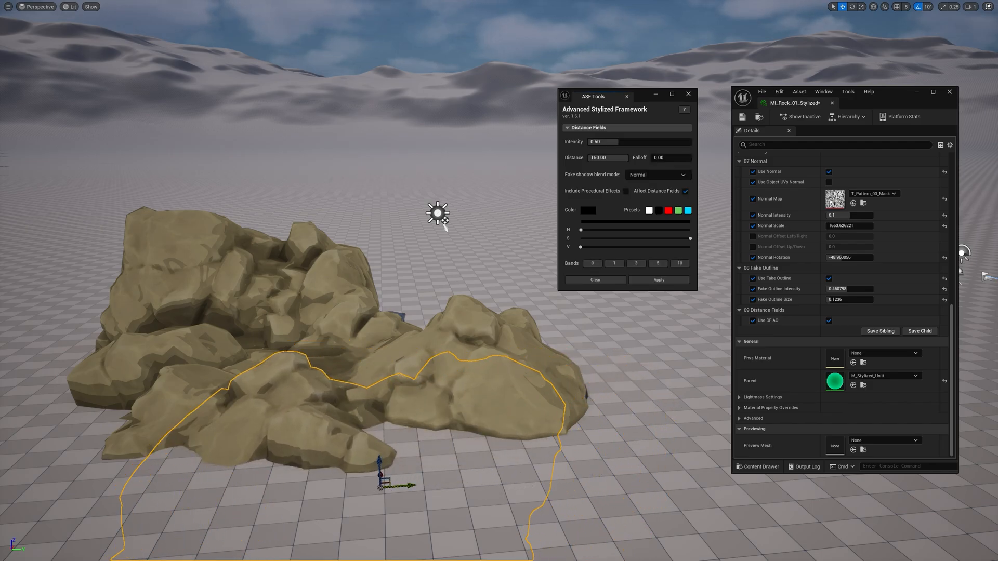
pyautogui.click(829, 320)
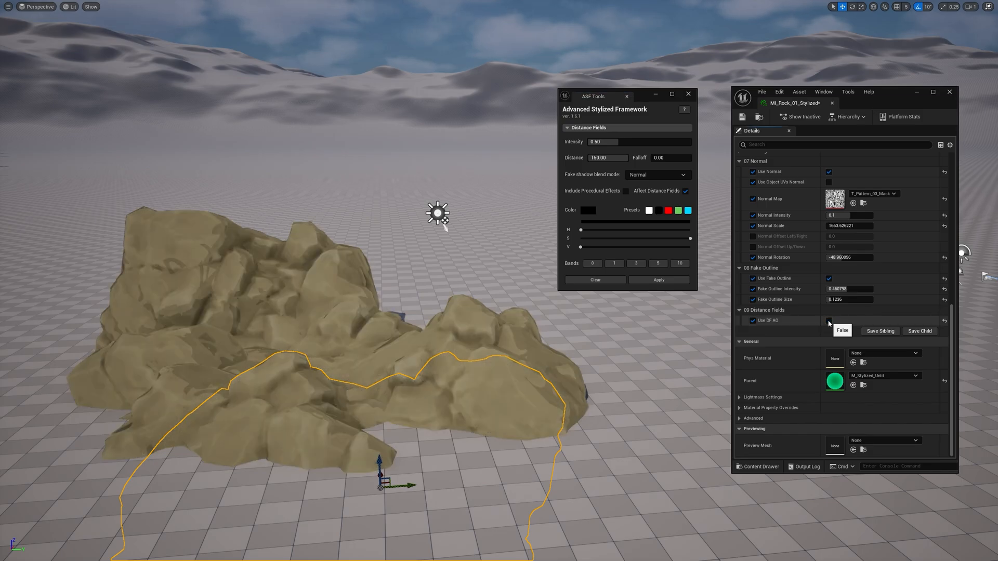
pyautogui.click(829, 320)
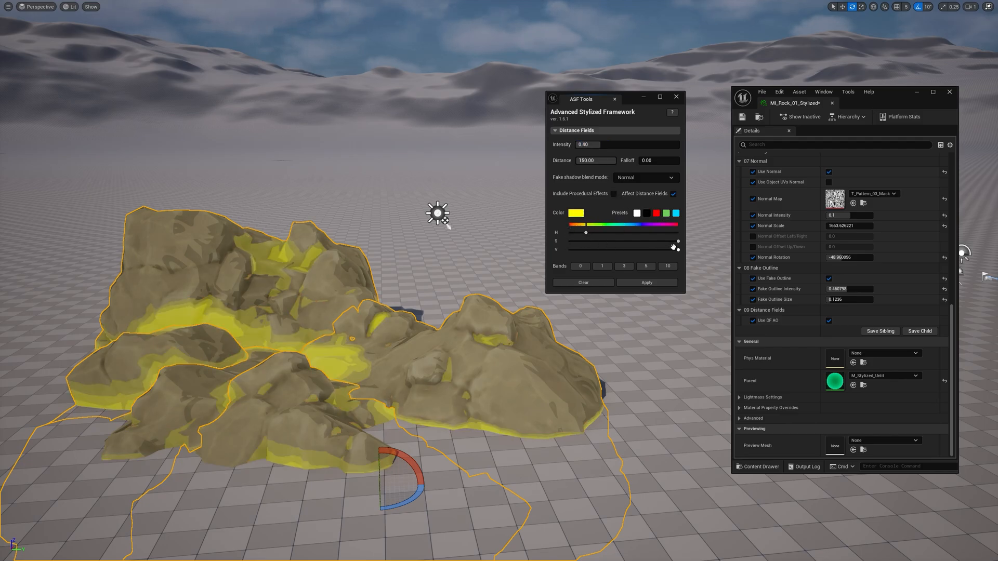
# Tint the fake shadows yellow at 0.80 intensity in ASF Tools, then deselect the rock.
pyautogui.moveTo(676, 240); pyautogui.dragTo(597, 249)
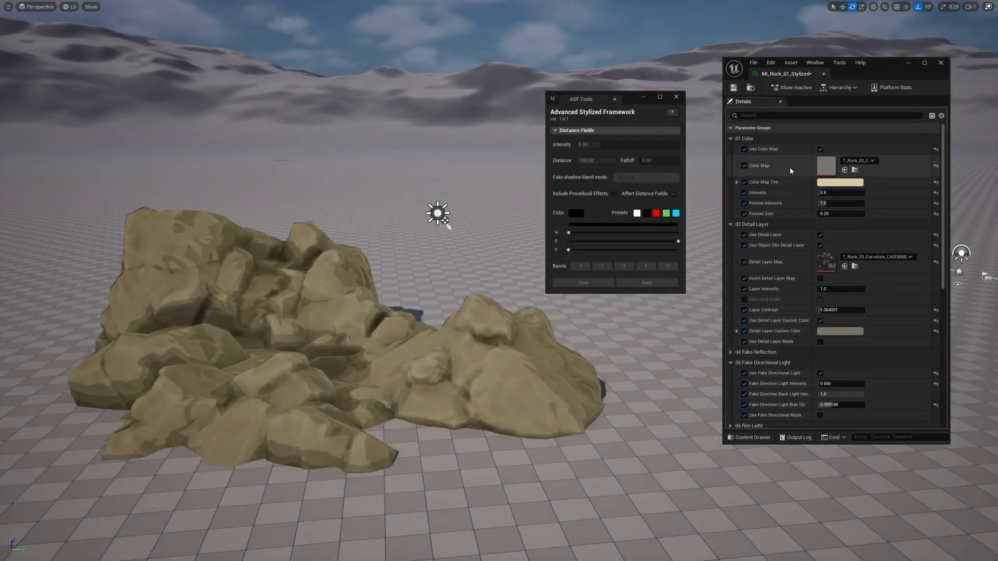
pyautogui.click(840, 182)
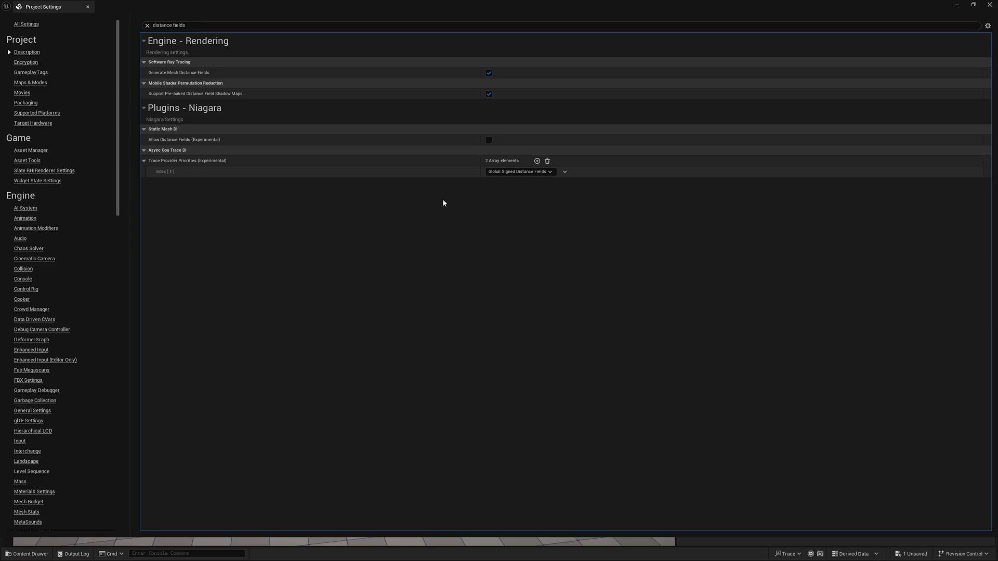
pyautogui.moveTo(192, 76)
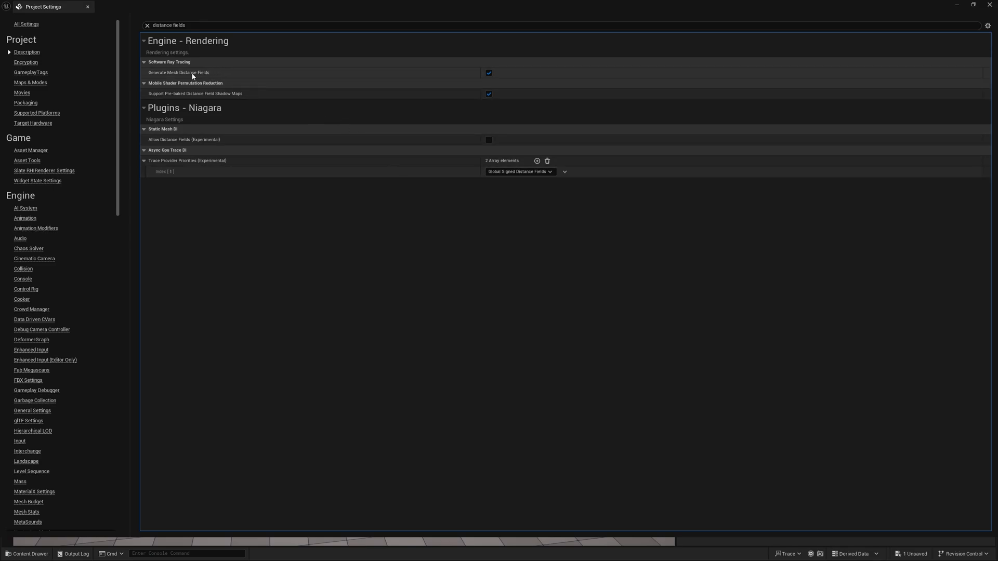
pyautogui.moveTo(471, 74)
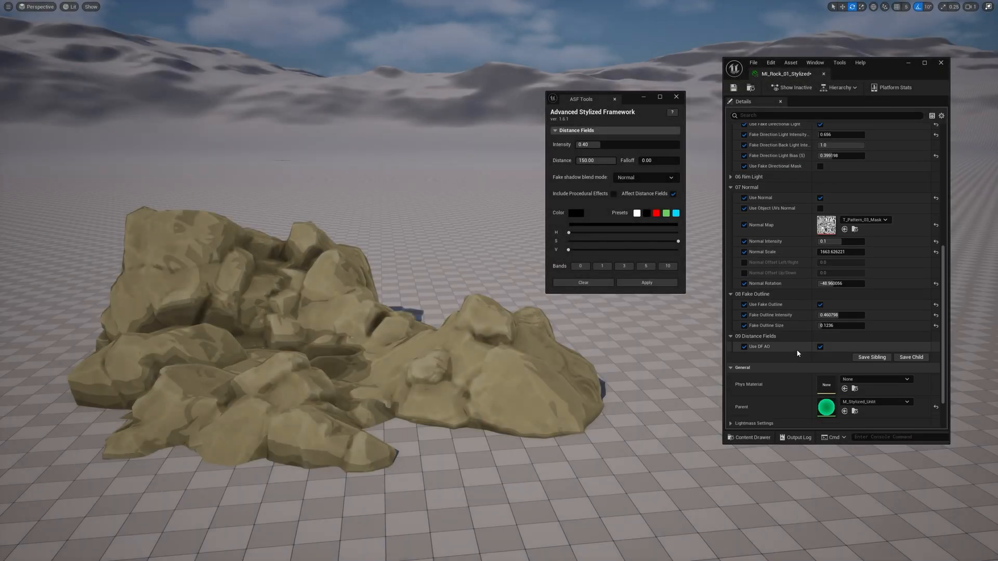
# Check the rocks in Shader Complexity view, switch off Use DF AO, and return to Lit.
pyautogui.scroll(-3)
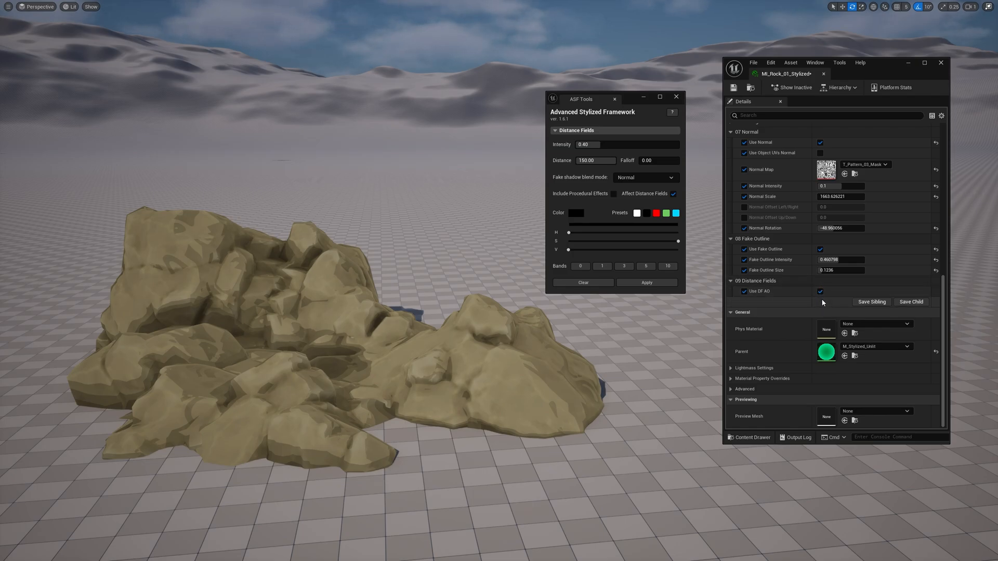
pyautogui.click(70, 6)
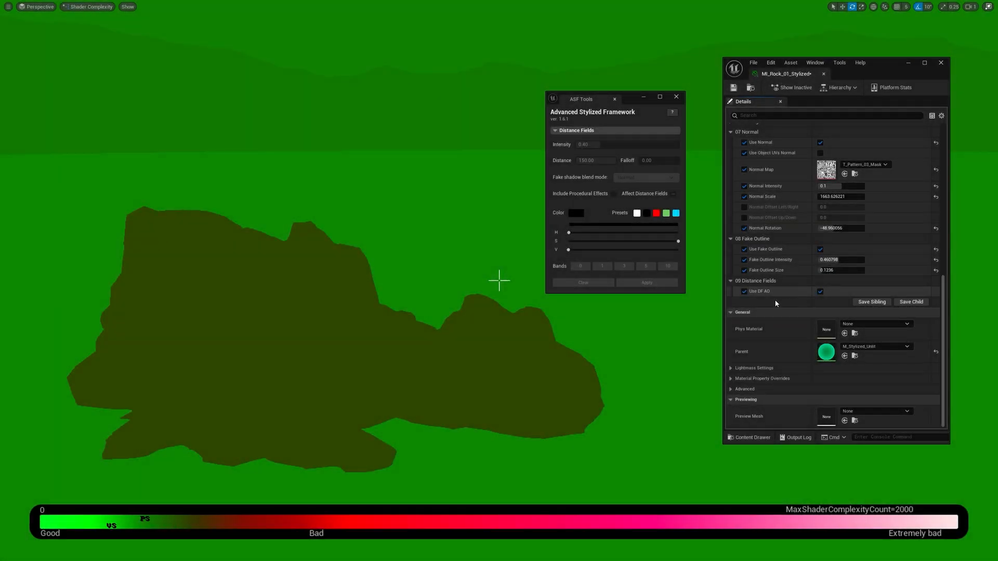
pyautogui.moveTo(747, 359)
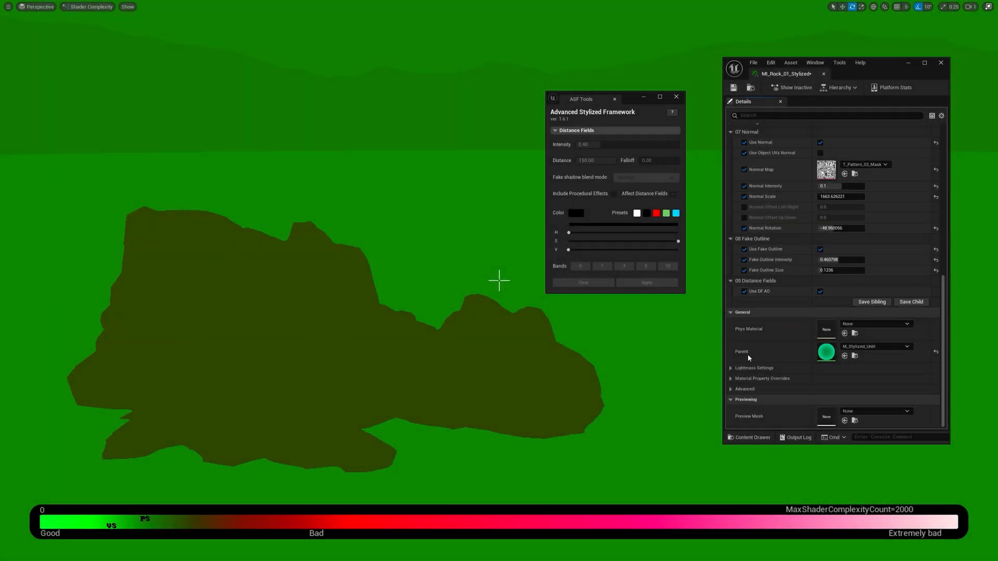
pyautogui.click(820, 291)
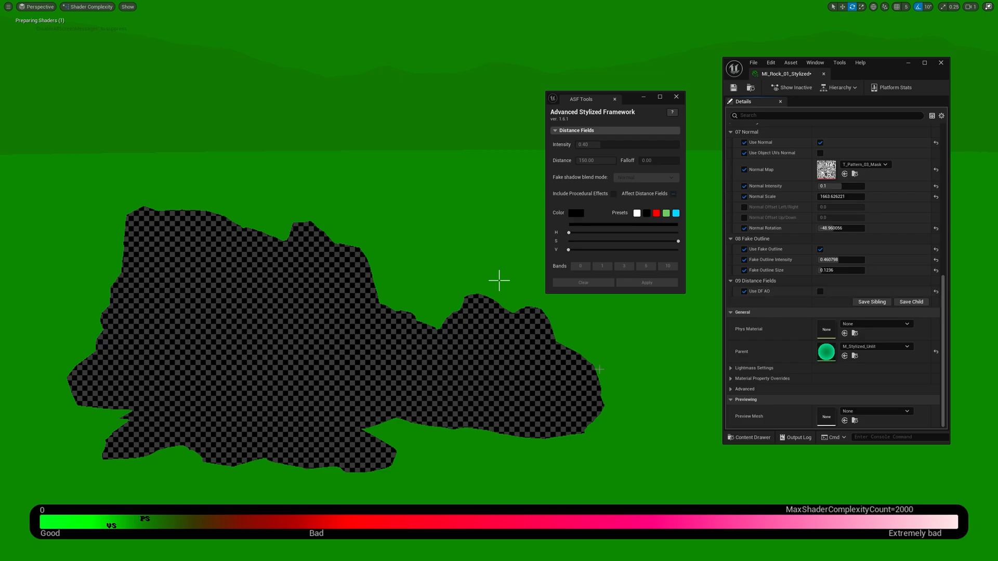
pyautogui.click(820, 291)
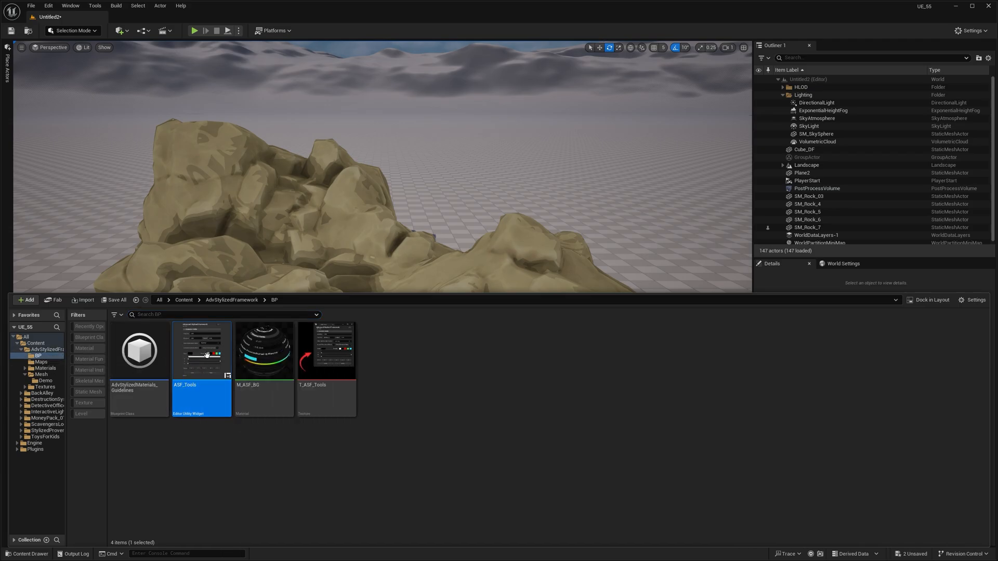
# Run the ASF_Tools editor utility widget from the Content Browser.
pyautogui.rightClick(200, 351)
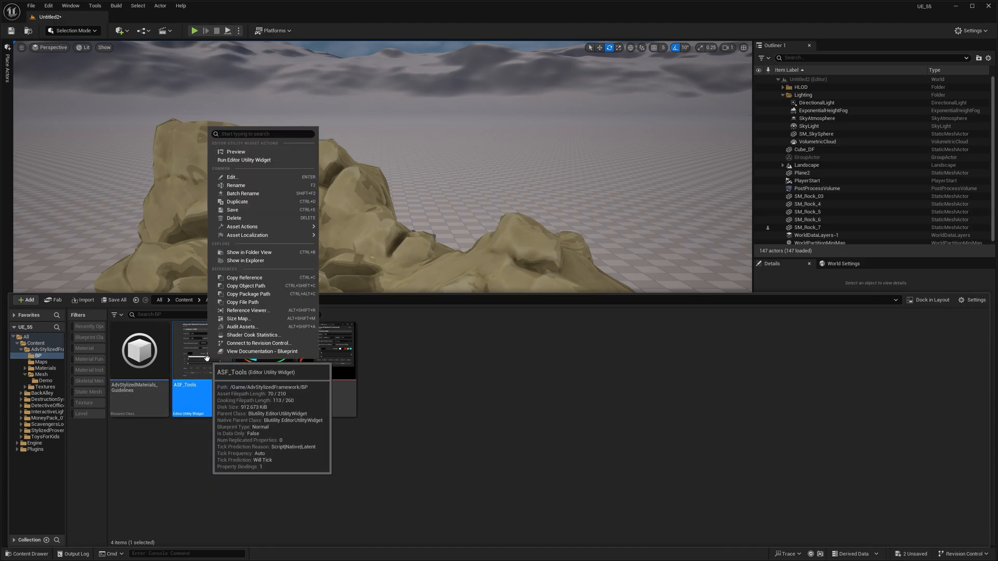
pyautogui.moveTo(278, 160)
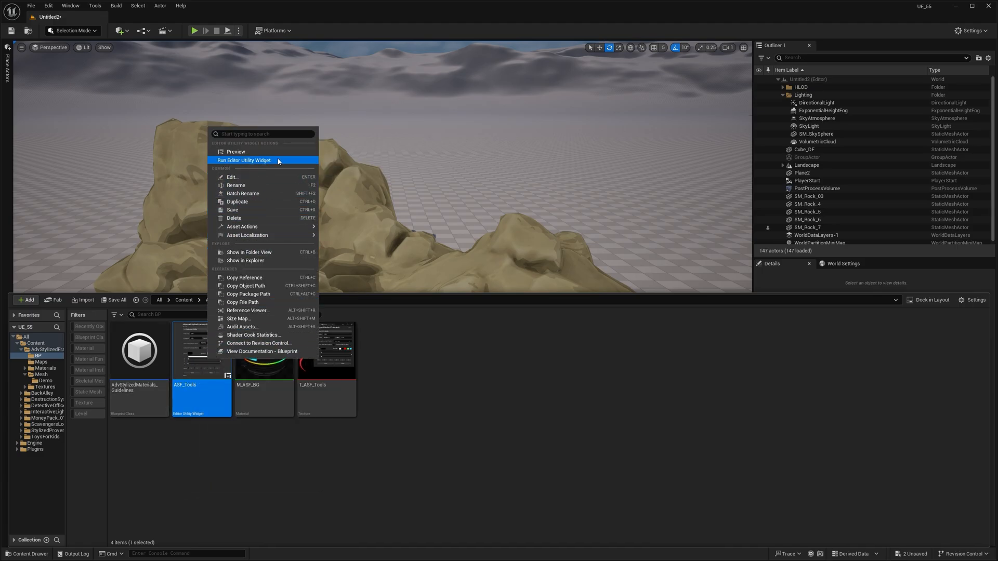
pyautogui.click(243, 160)
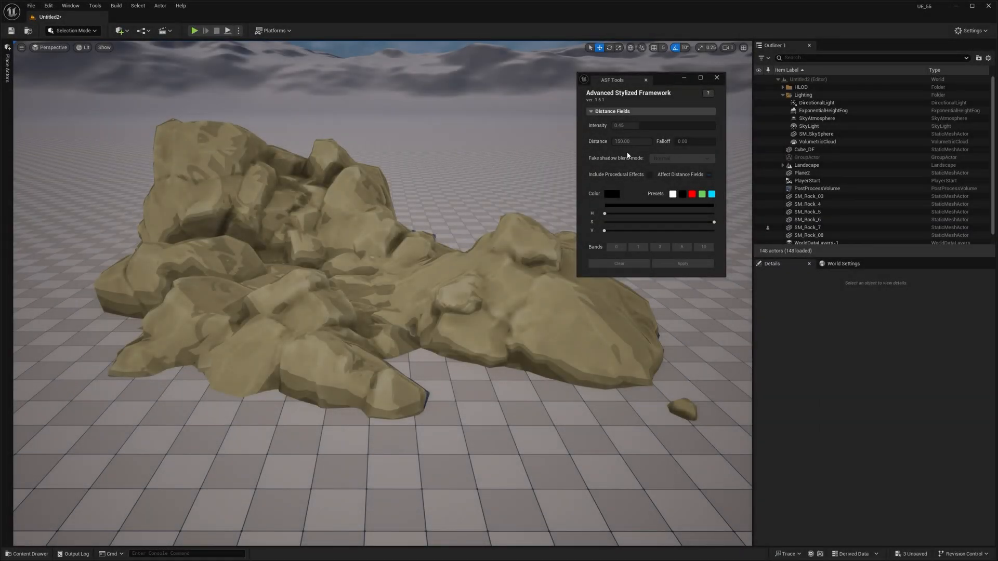
pyautogui.click(807, 219)
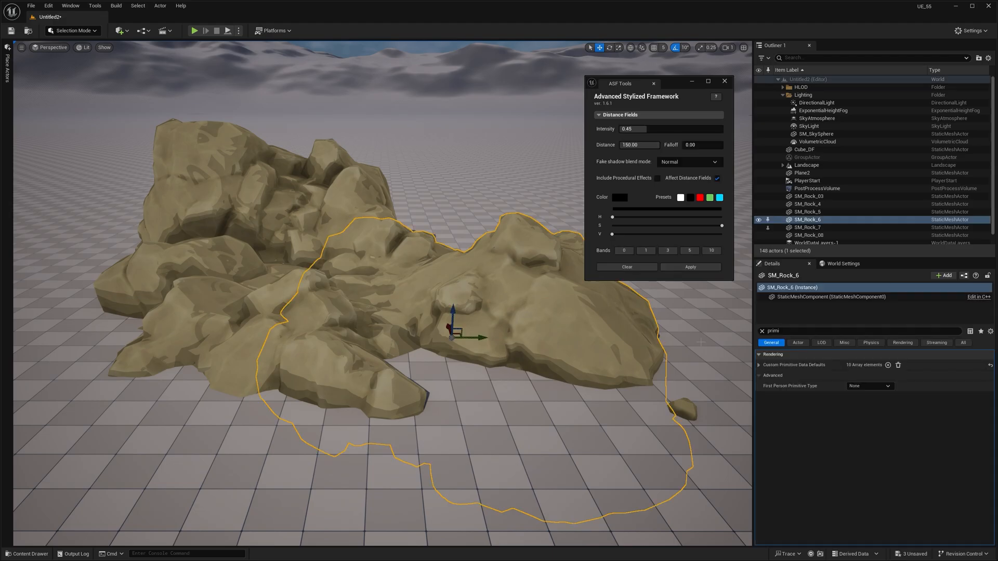
pyautogui.click(758, 365)
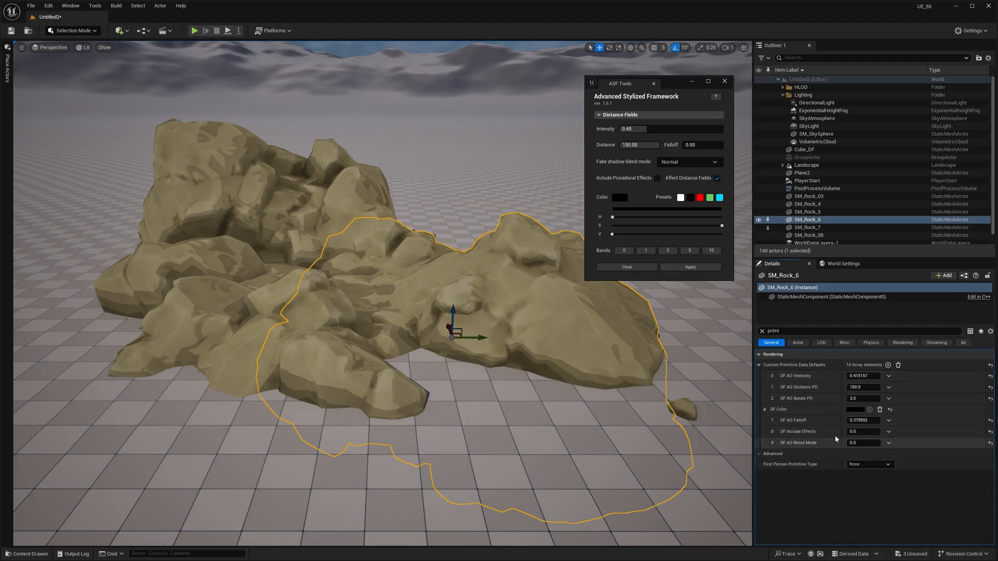
pyautogui.click(808, 228)
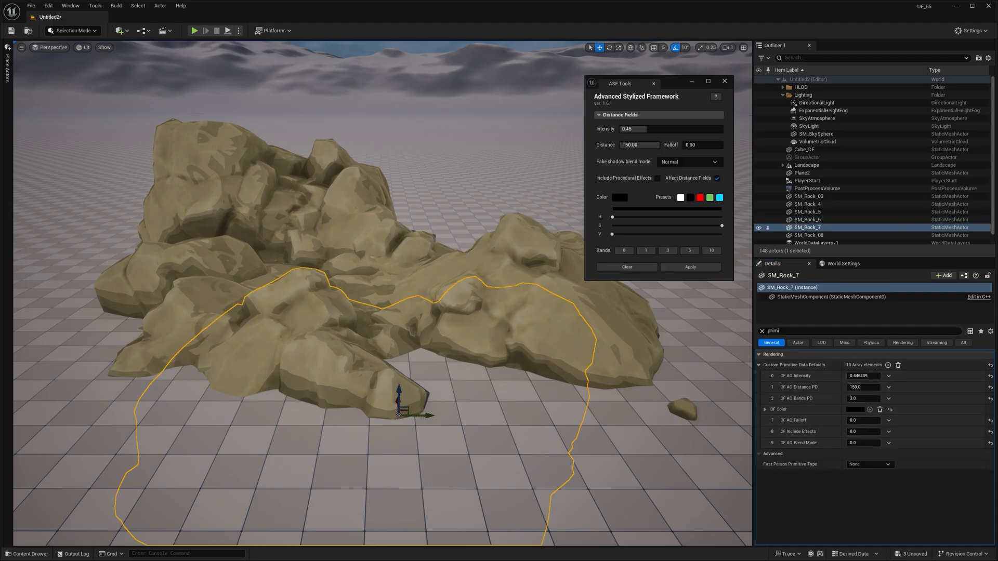
pyautogui.click(809, 197)
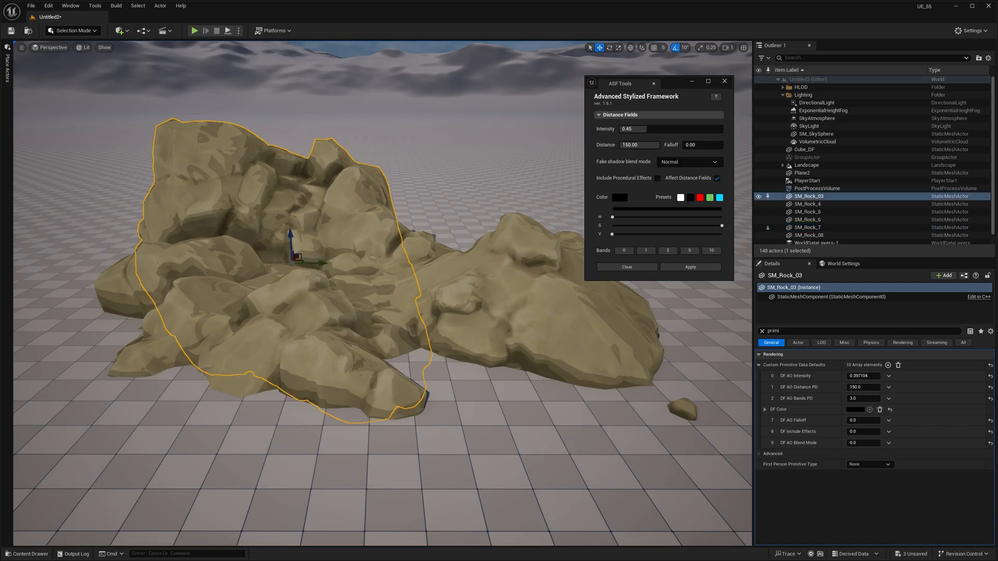
pyautogui.write('1.216692')
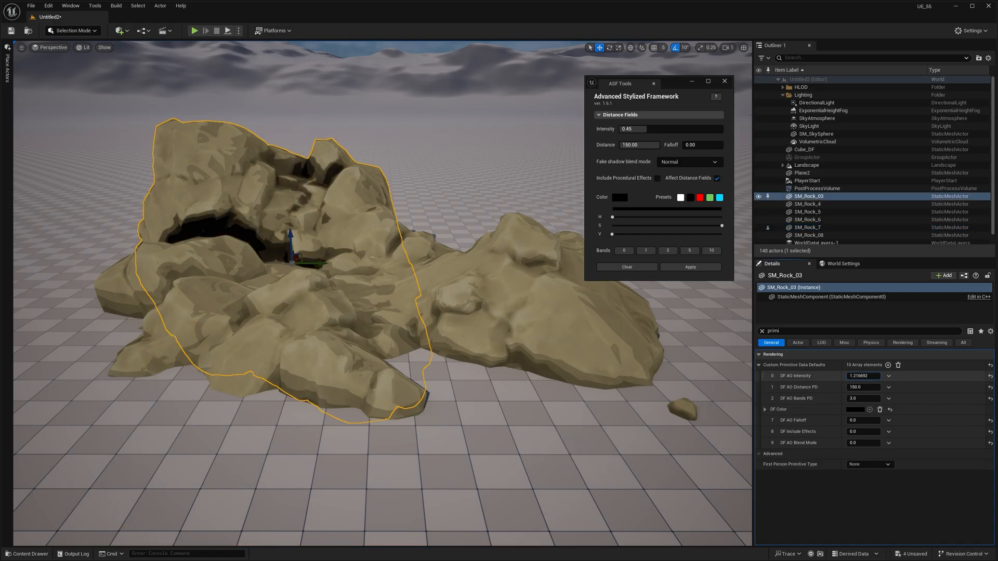
pyautogui.click(809, 220)
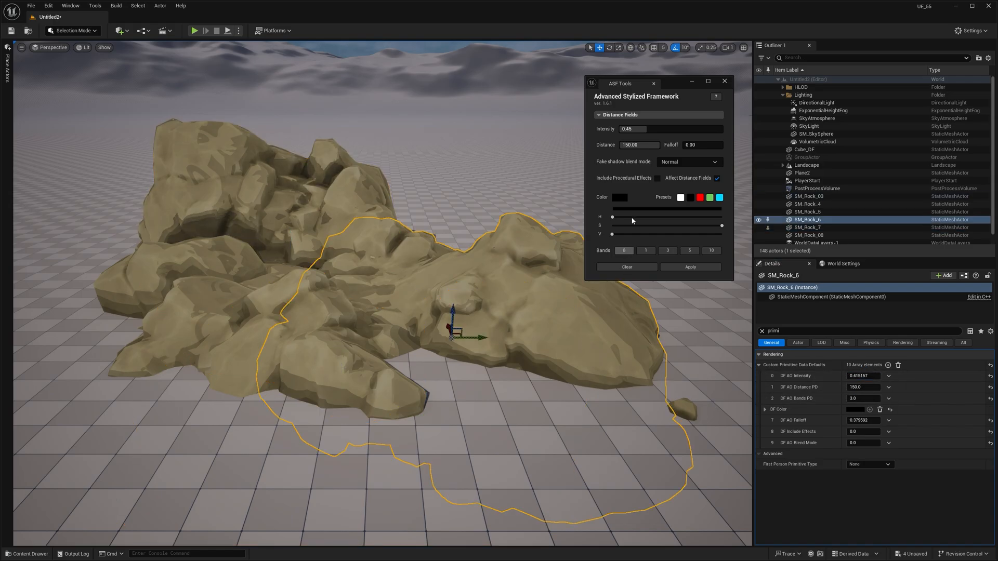
pyautogui.click(639, 129)
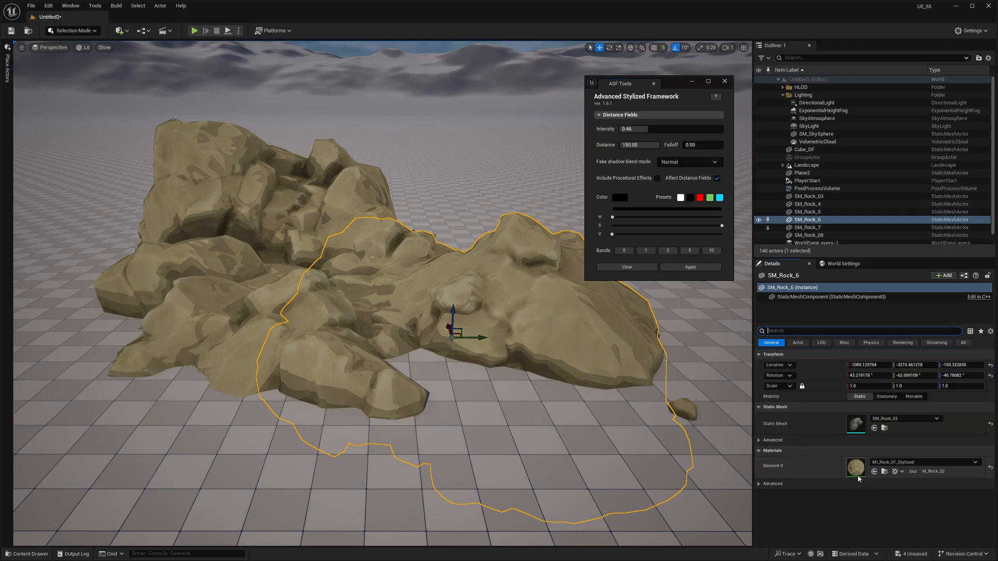
pyautogui.doubleClick(855, 466)
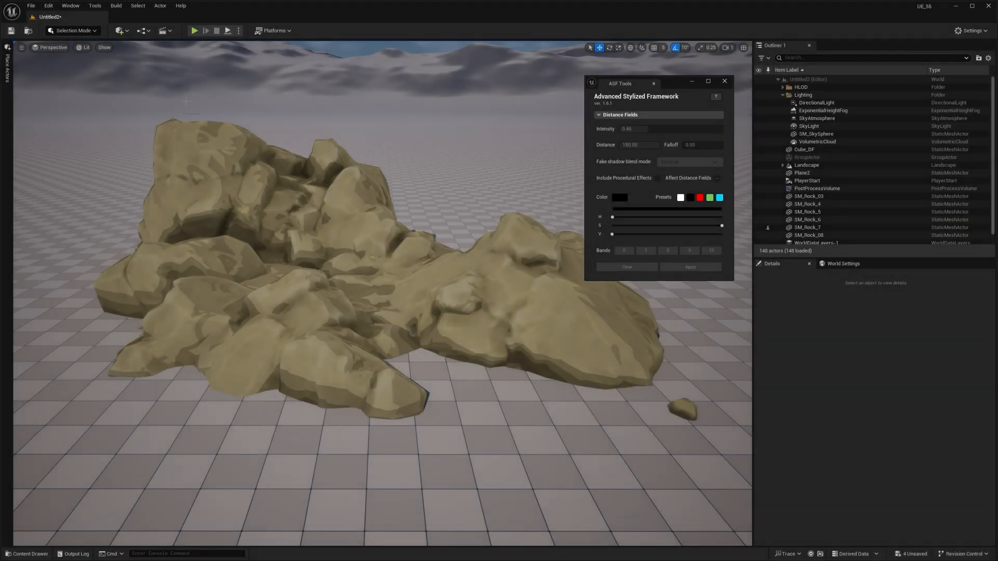
# Visualize mesh distance fields in the viewport and reach the ASF Tools intensity value.
pyautogui.click(103, 46)
pyautogui.write('distan')
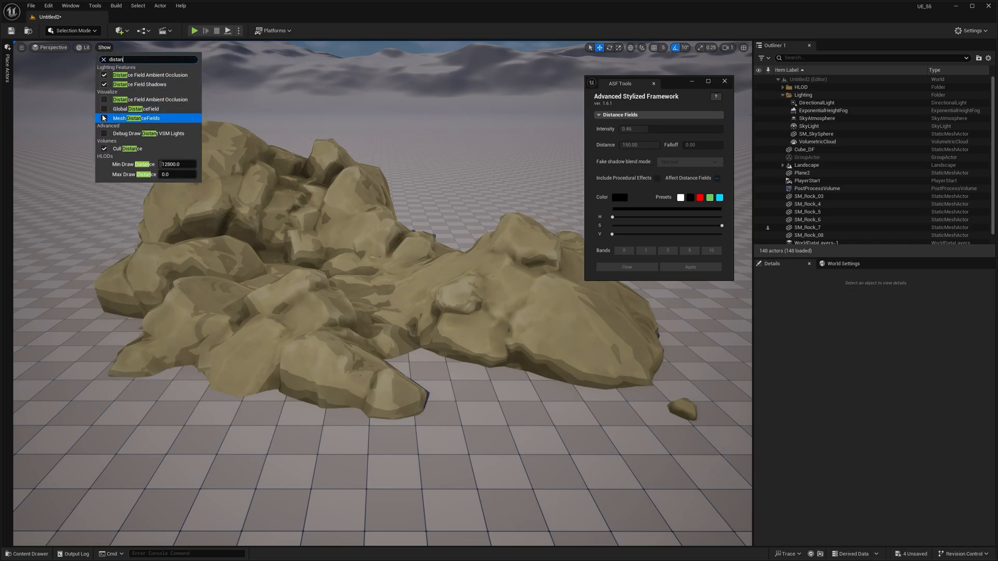
pyautogui.click(104, 109)
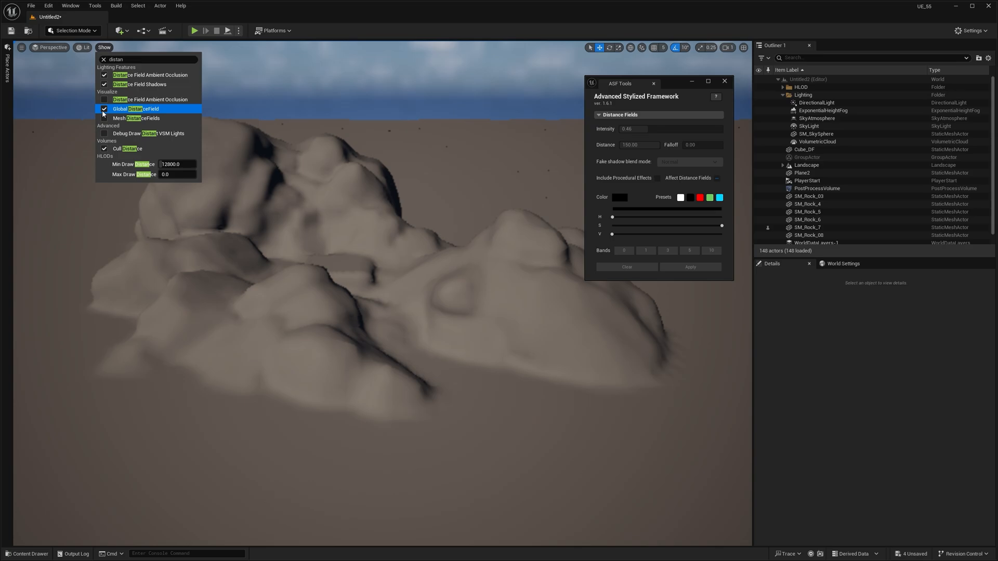
pyautogui.click(104, 108)
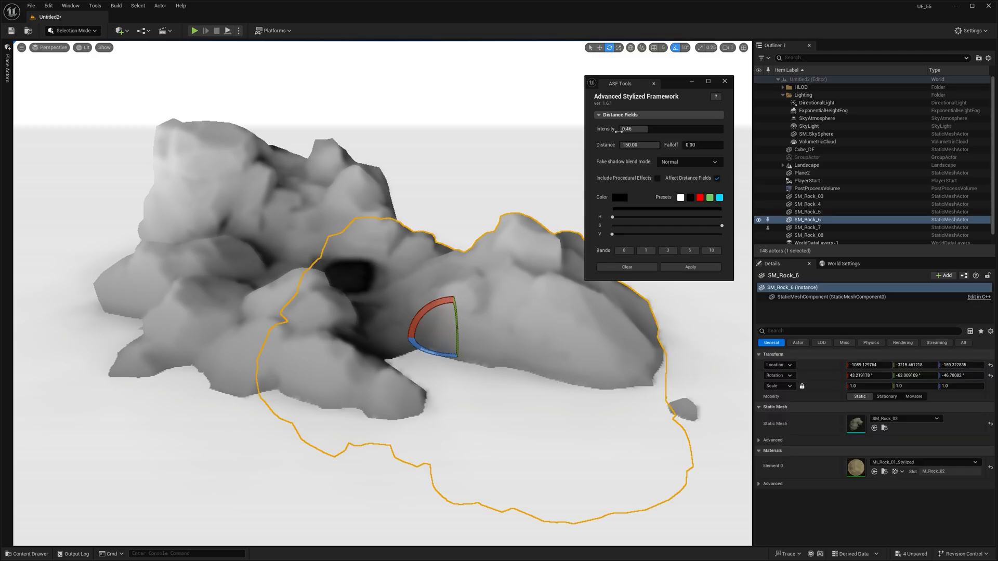
pyautogui.click(860, 331)
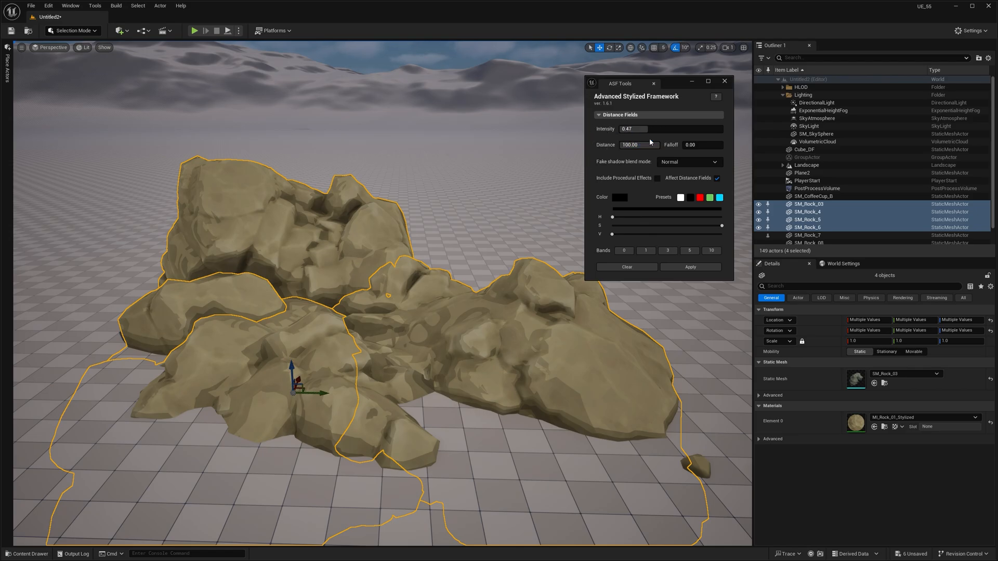
# Set the four rocks' fake shadow distance to 150 then 200 at intensity 0.34.
pyautogui.click(632, 129)
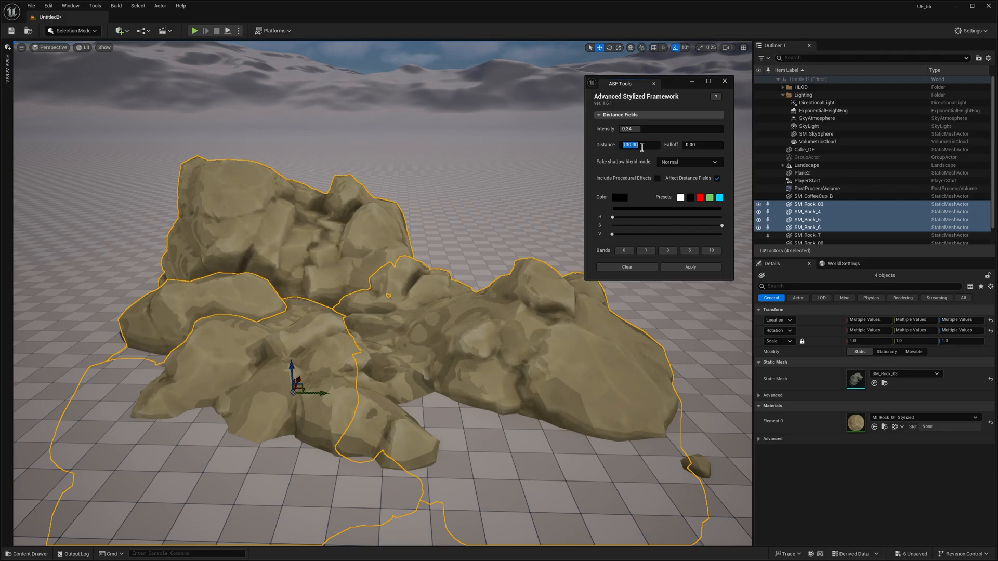
pyautogui.write('150.00')
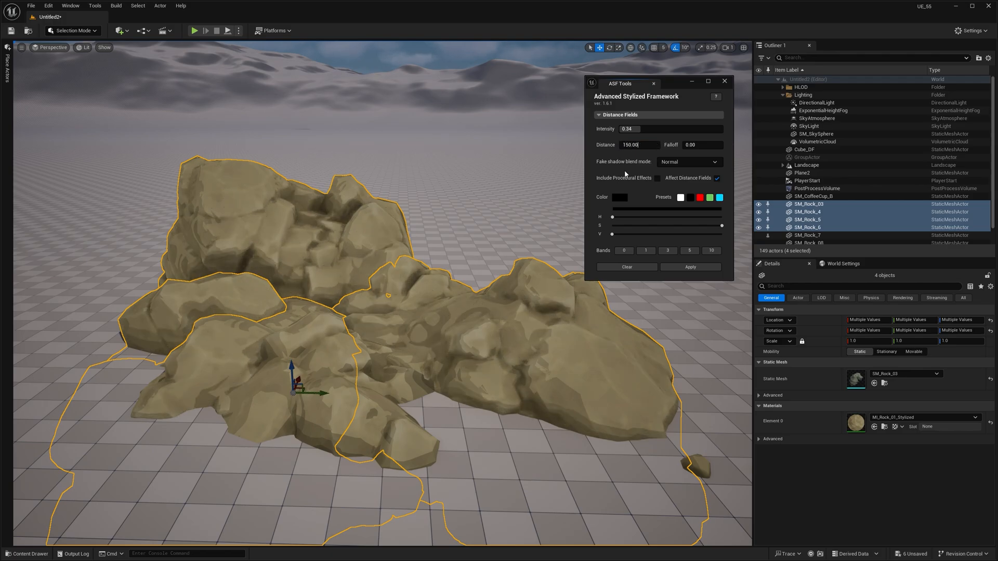
pyautogui.write('200.00')
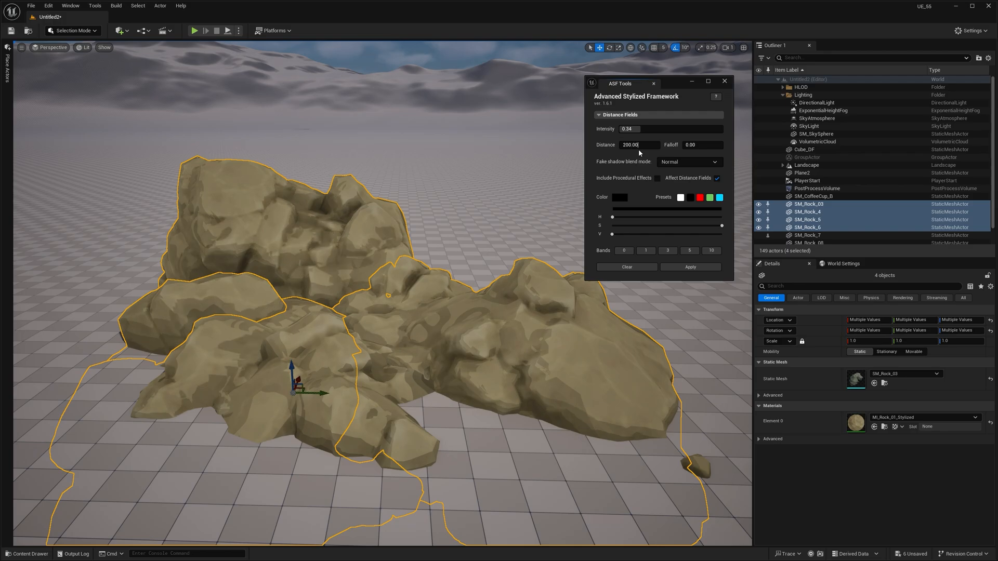
pyautogui.tripleClick(638, 145)
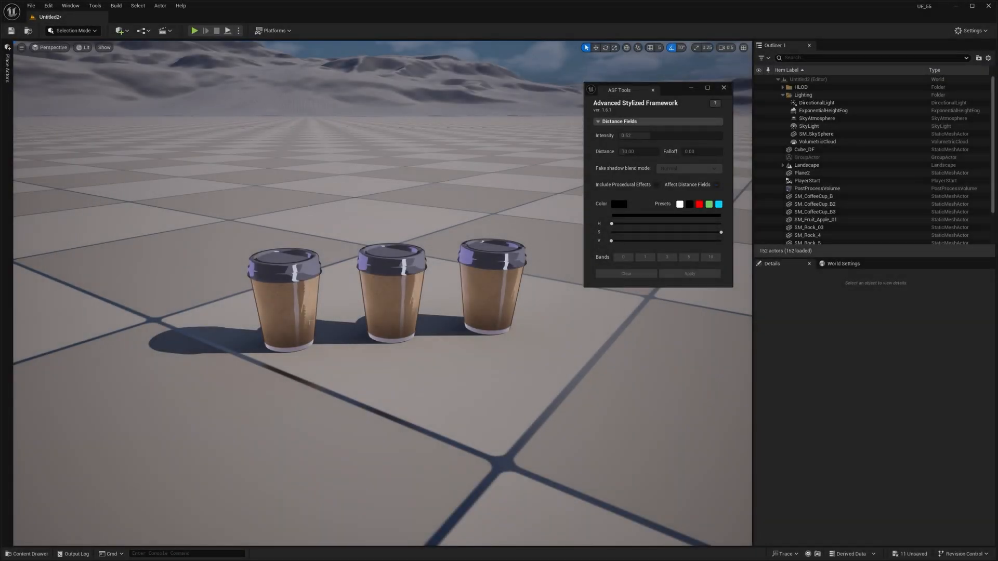
# Select SM_CoffeeCup_B3 then the middle cup to load their shadow values into ASF Tools.
pyautogui.click(284, 293)
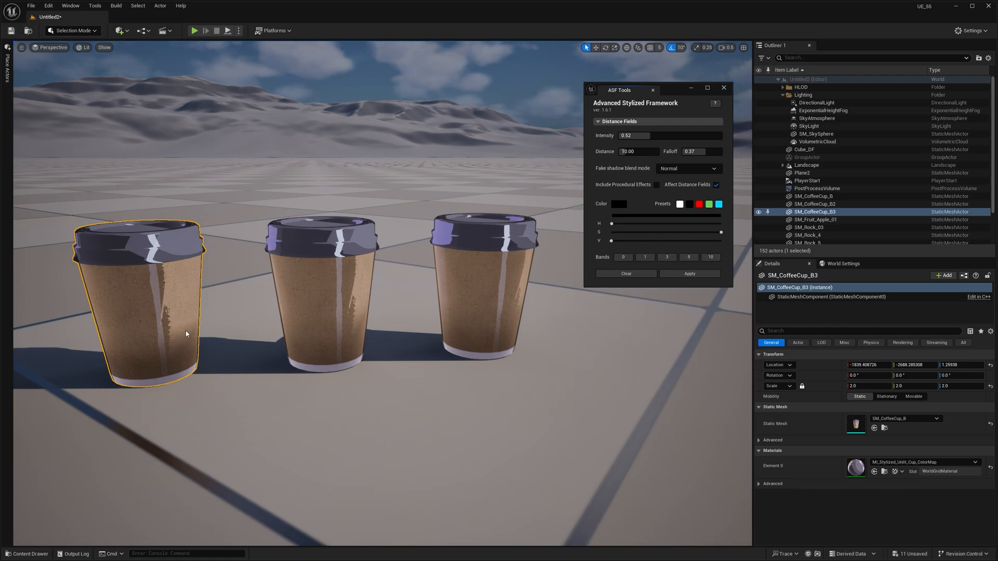
pyautogui.moveTo(298, 337)
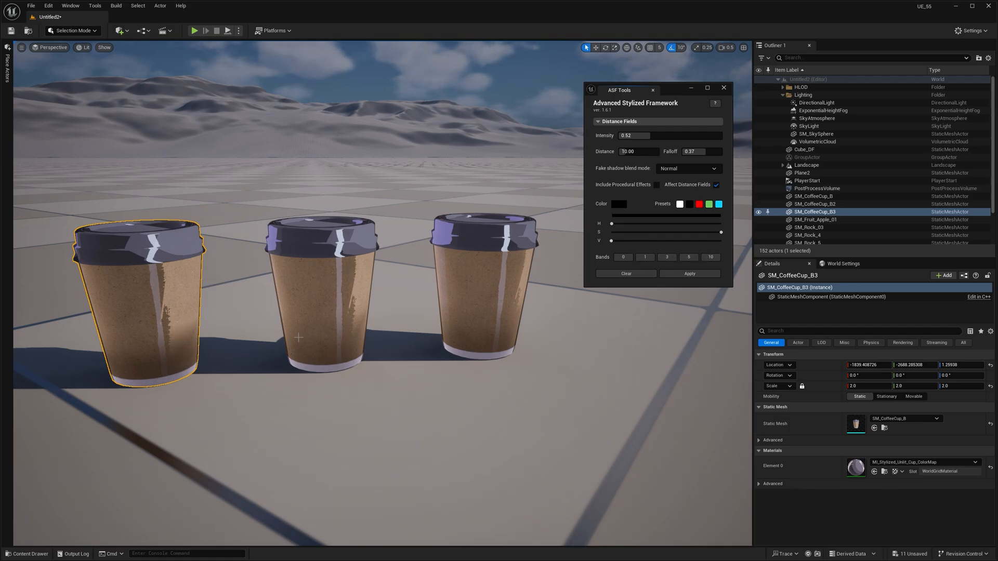
pyautogui.click(321, 287)
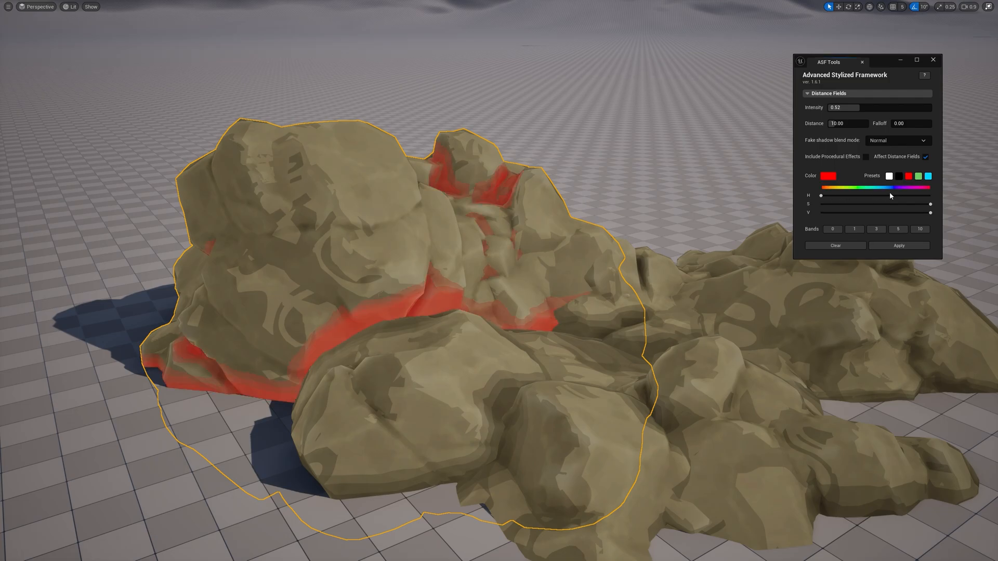
# Tint the rock's fake shadow a muted olive yellow with the H, S and V sliders.
pyautogui.moveTo(891, 195); pyautogui.dragTo(848, 196)
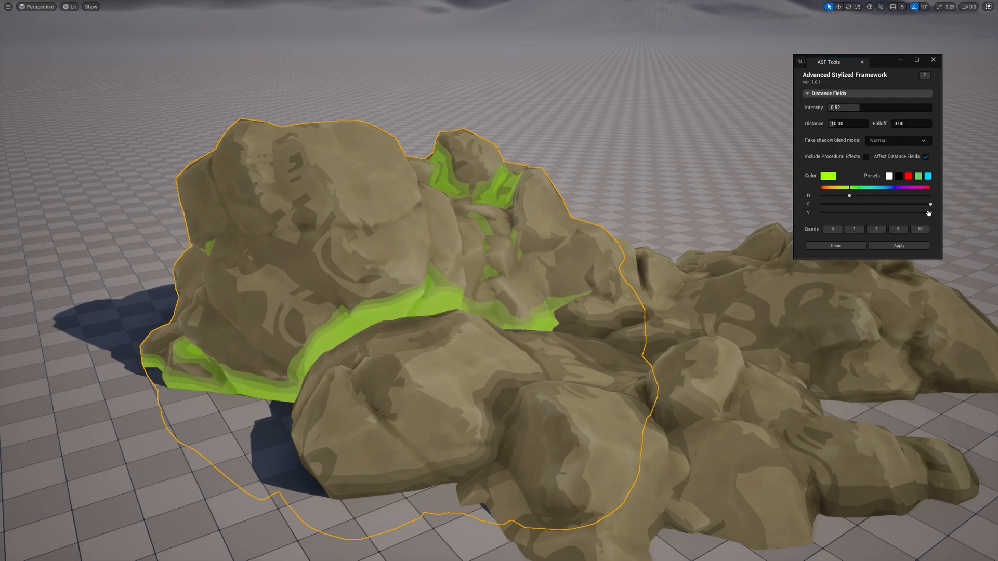
pyautogui.moveTo(929, 212); pyautogui.dragTo(834, 212)
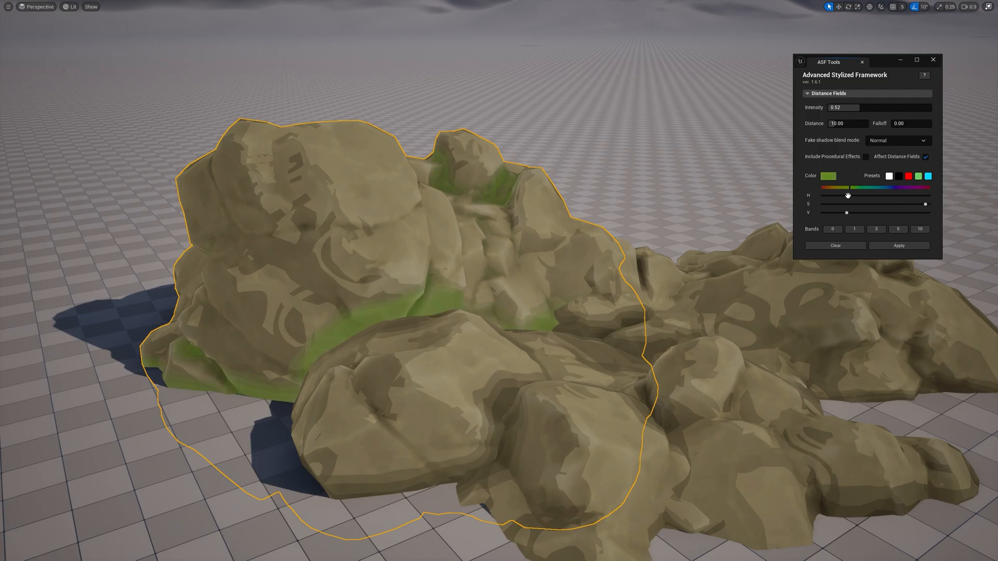
pyautogui.moveTo(846, 195); pyautogui.dragTo(837, 195)
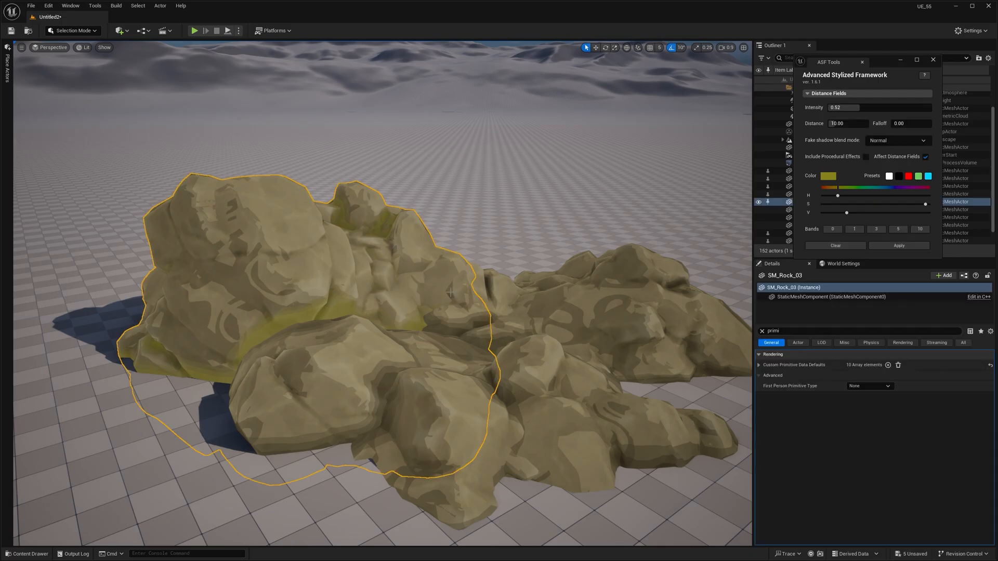
# Expand the rock's Custom Primitive Data to inspect the stored DF Color entry.
pyautogui.click(759, 365)
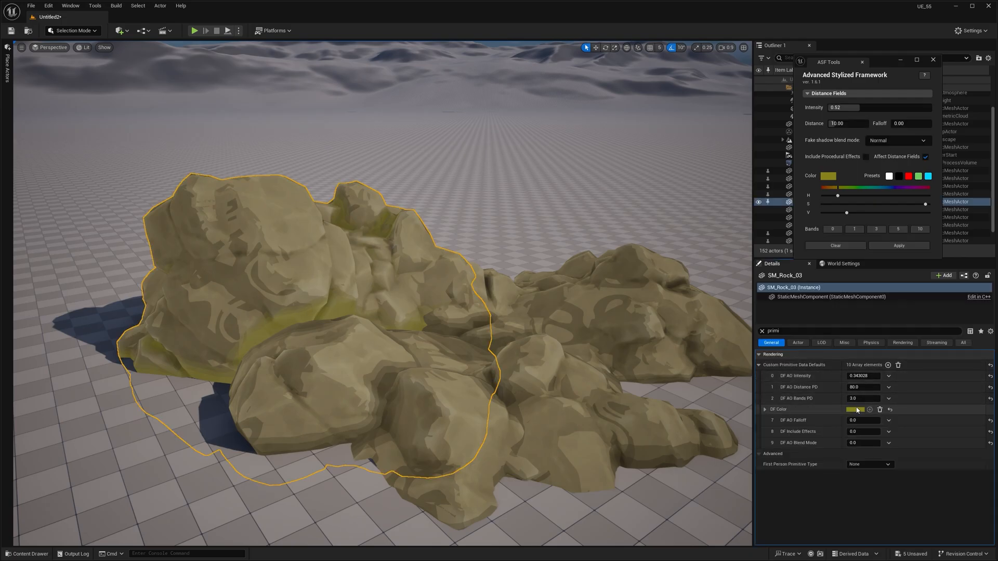
pyautogui.click(858, 409)
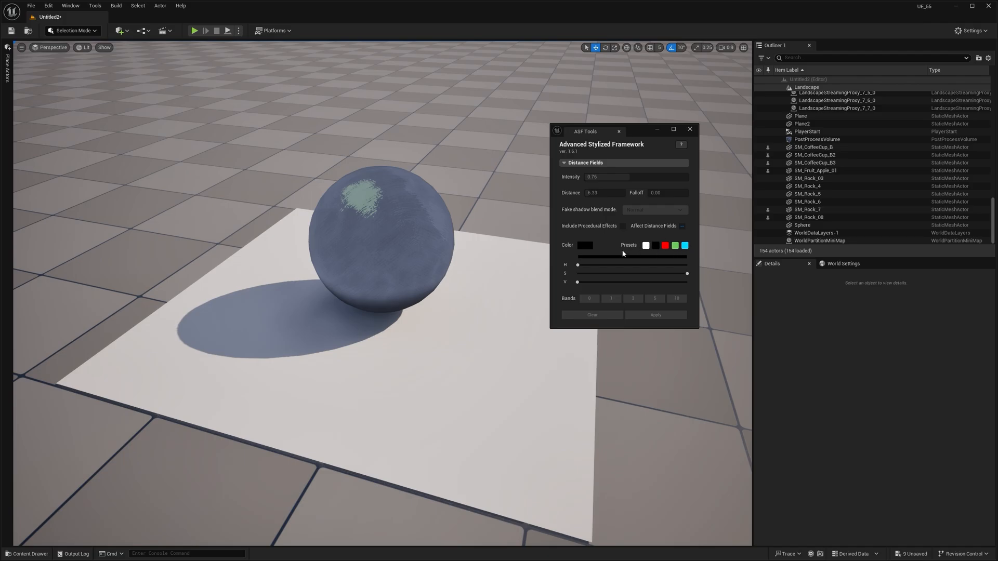
# Try green and cyan presets on the sphere, leaving it untinted at intensity 0.83, distance 44.20.
pyautogui.click(381, 243)
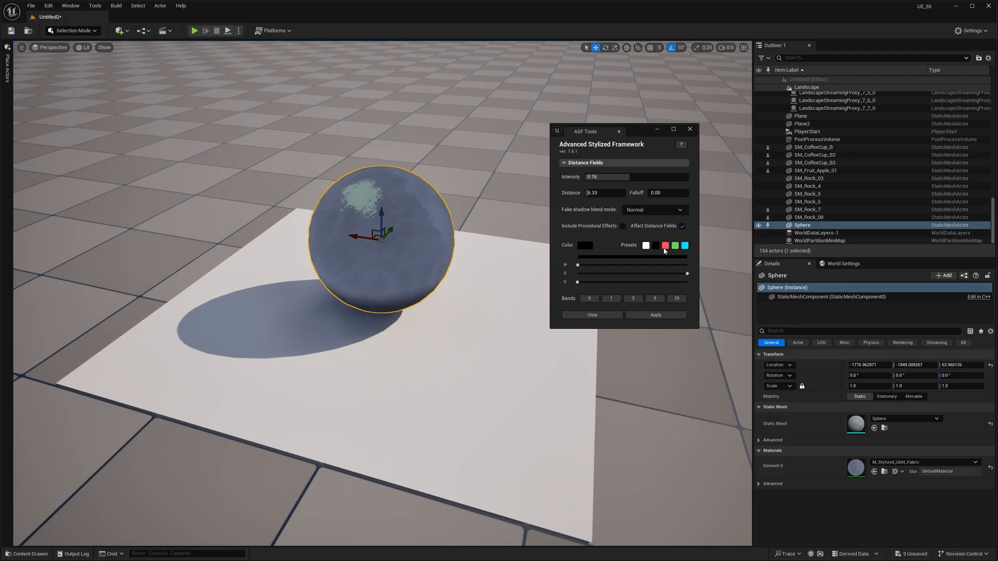
pyautogui.click(675, 246)
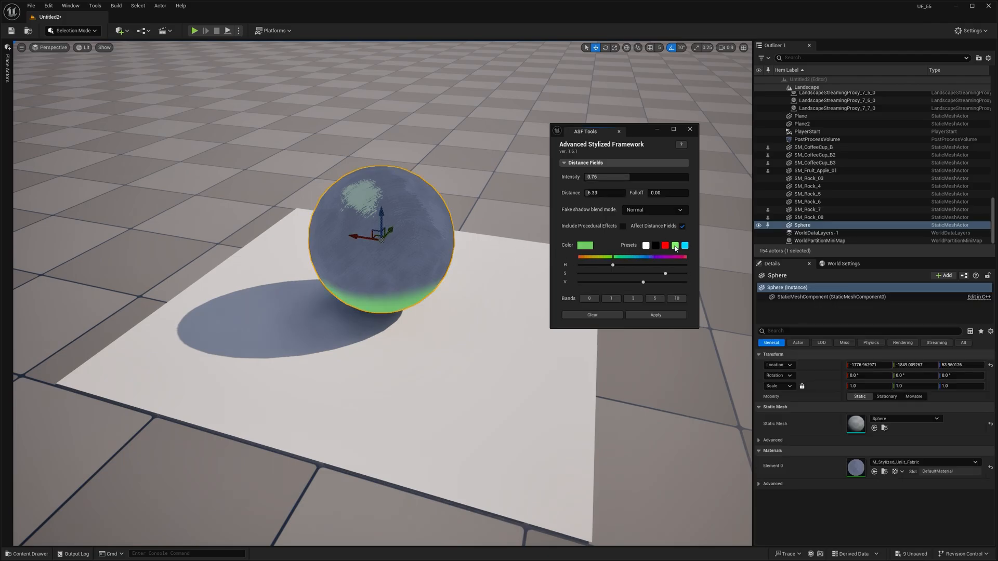
pyautogui.click(684, 245)
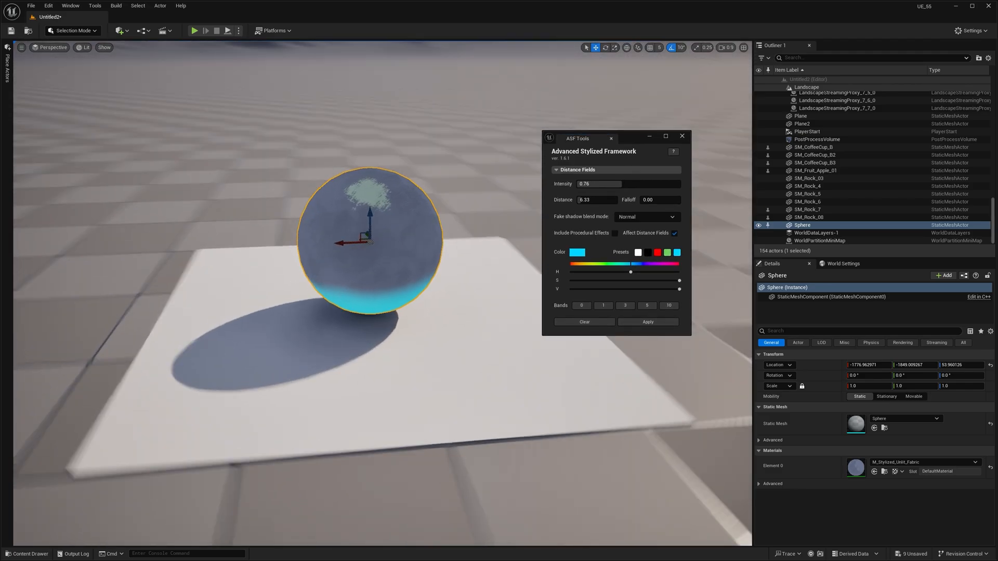
pyautogui.click(638, 252)
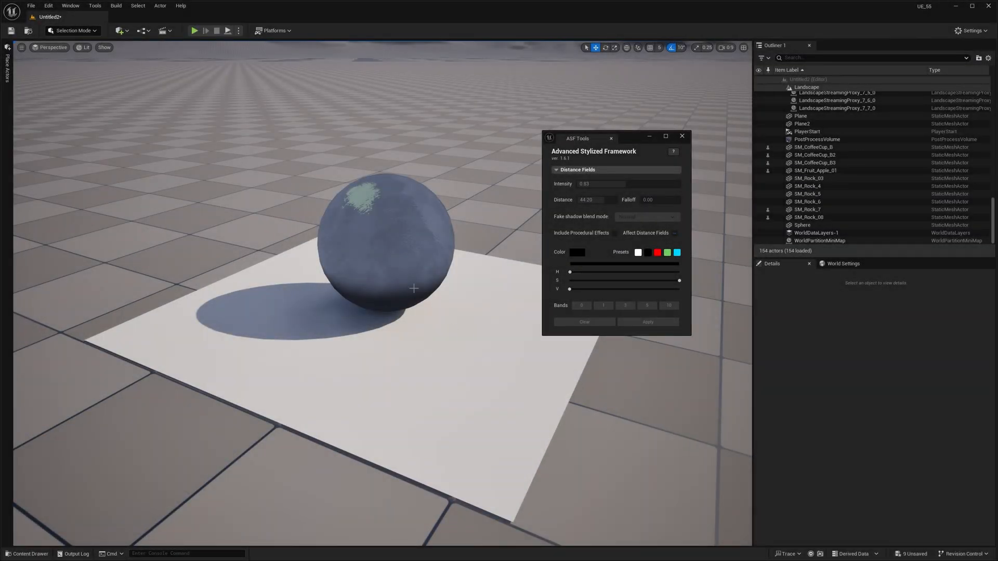
# Select the sphere, try a red shadow tint, and inspect its material.
pyautogui.click(381, 239)
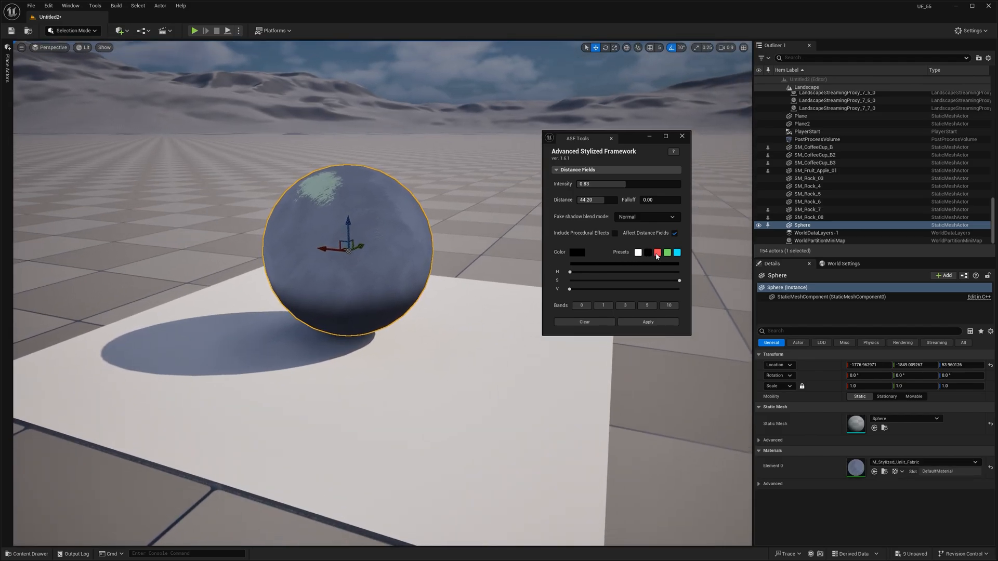
pyautogui.click(656, 252)
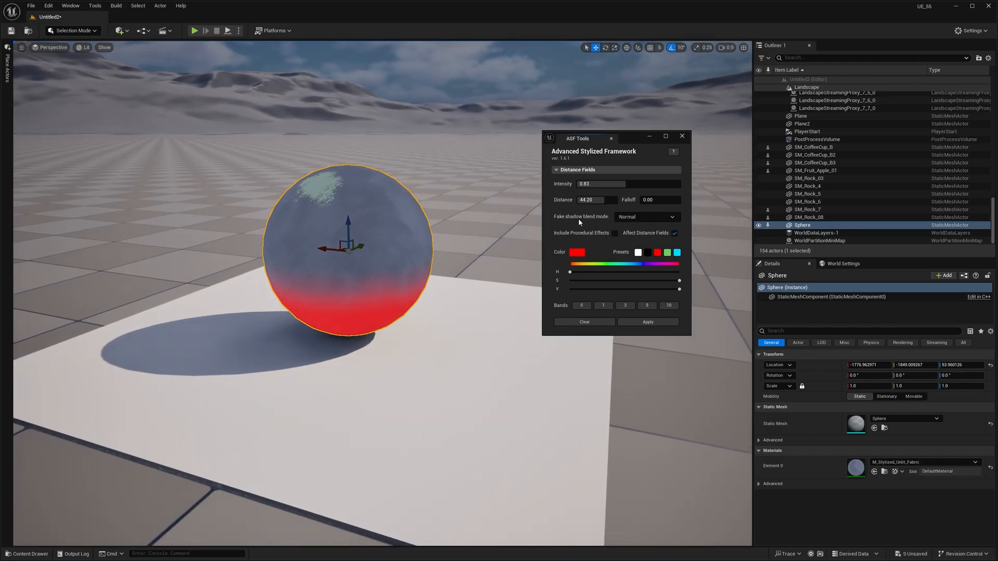
pyautogui.click(647, 216)
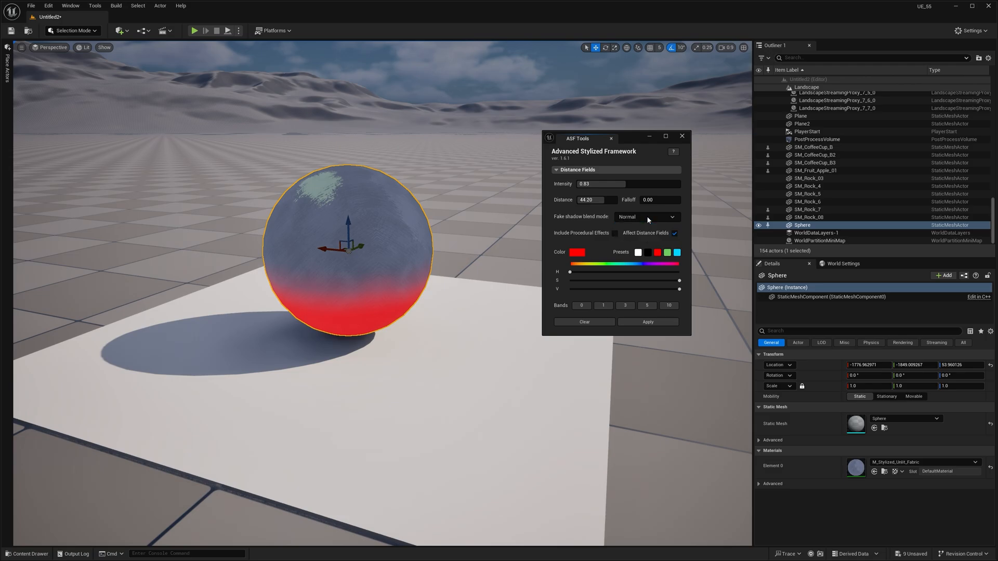
pyautogui.moveTo(685, 220)
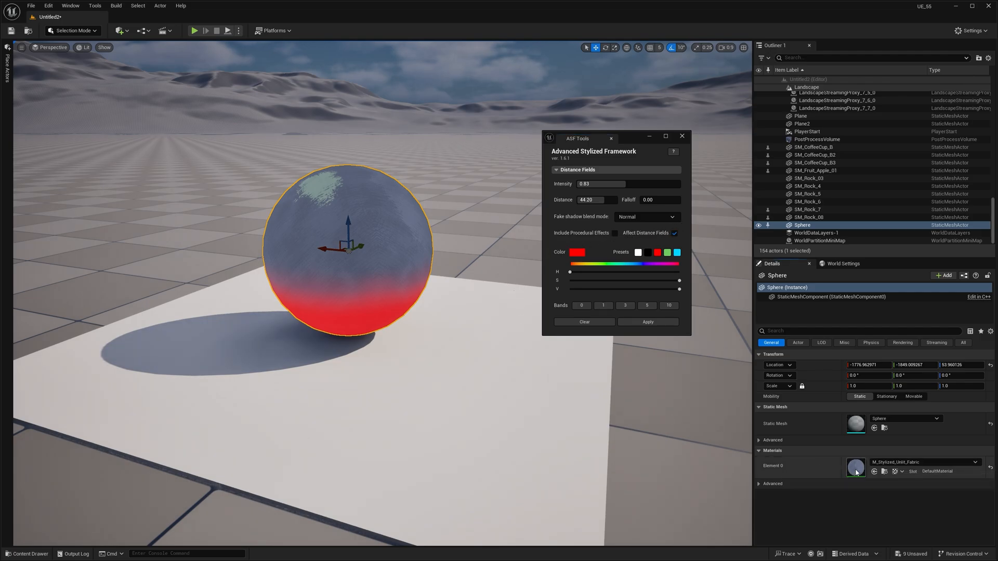
pyautogui.doubleClick(856, 467)
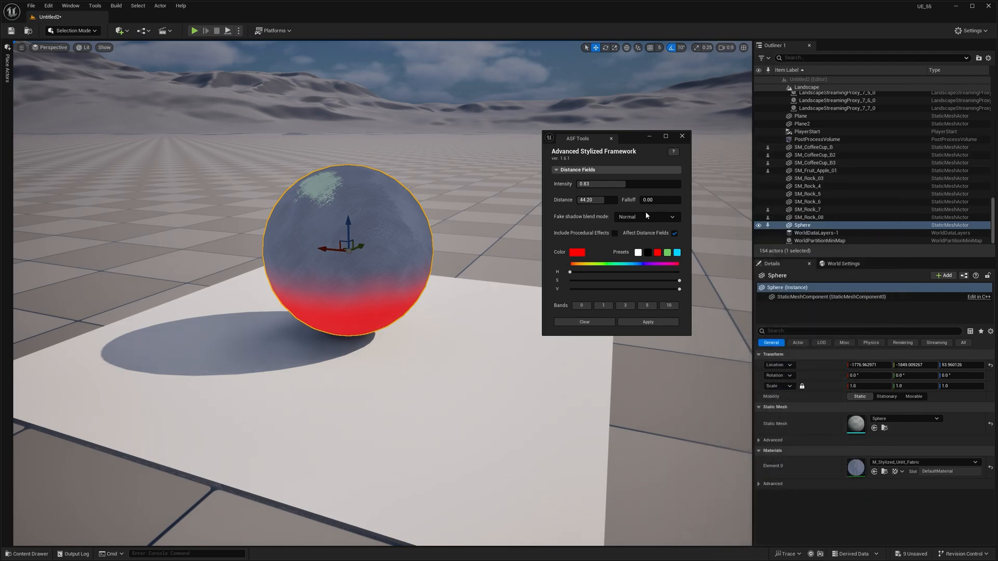
pyautogui.moveTo(602, 184); pyautogui.dragTo(648, 184)
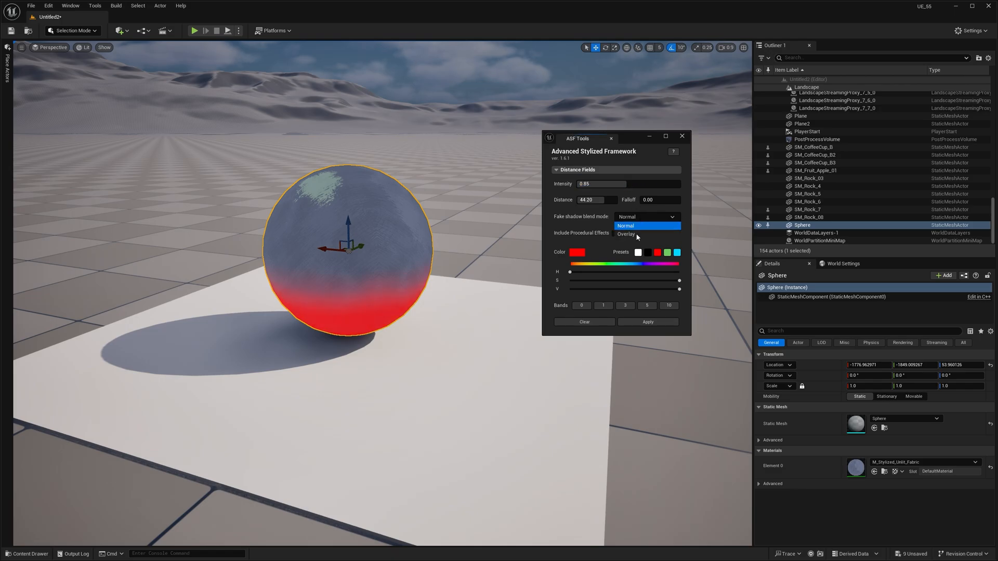
# Apply a purple-tinted fake shadow in Overlay blend mode to the sphere.
pyautogui.click(625, 234)
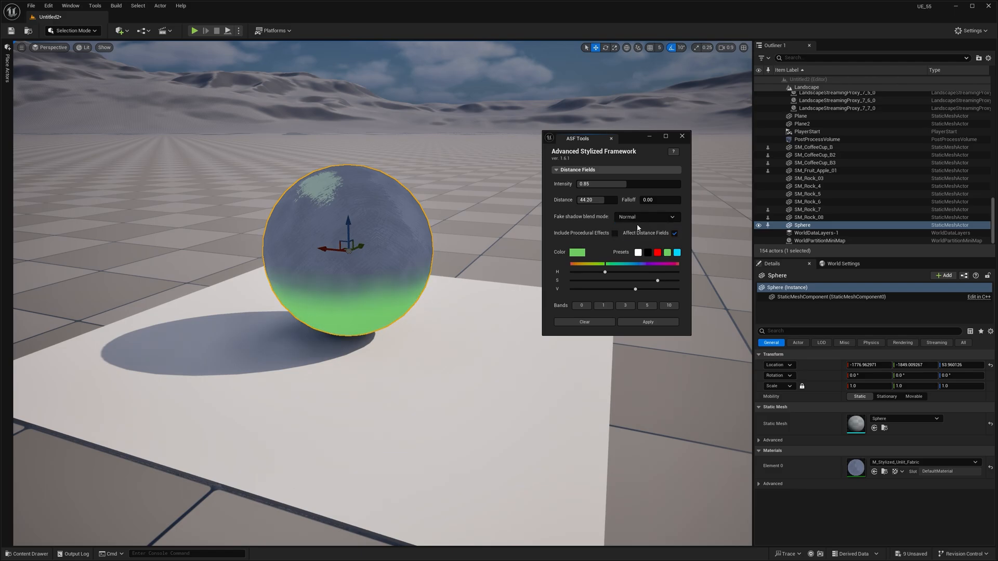
pyautogui.click(645, 216)
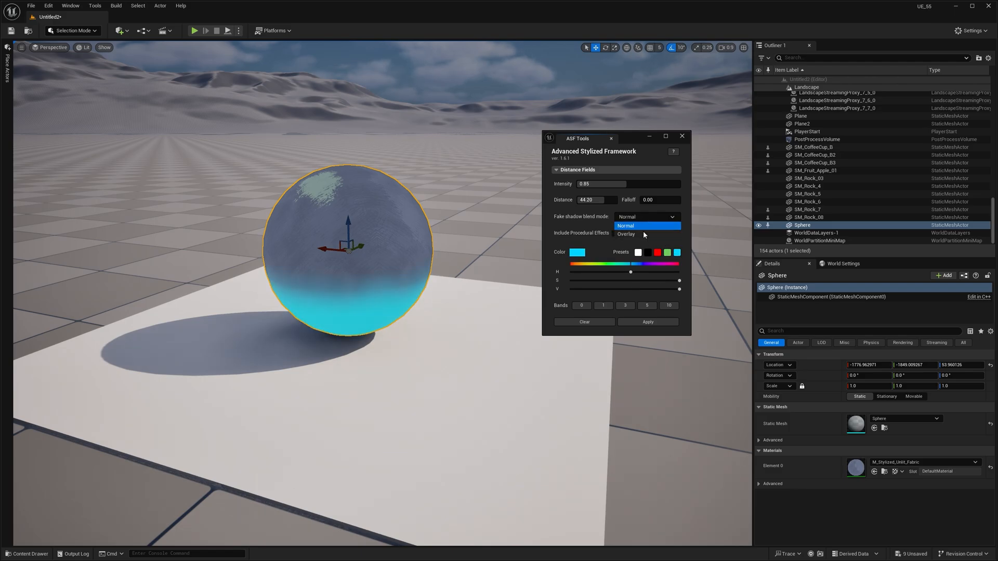
pyautogui.click(626, 234)
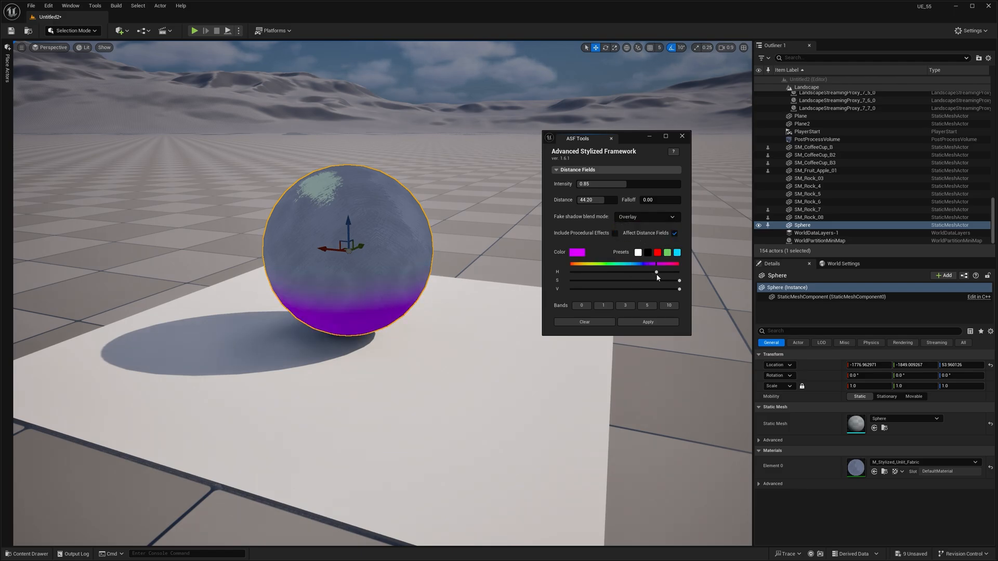
pyautogui.click(646, 216)
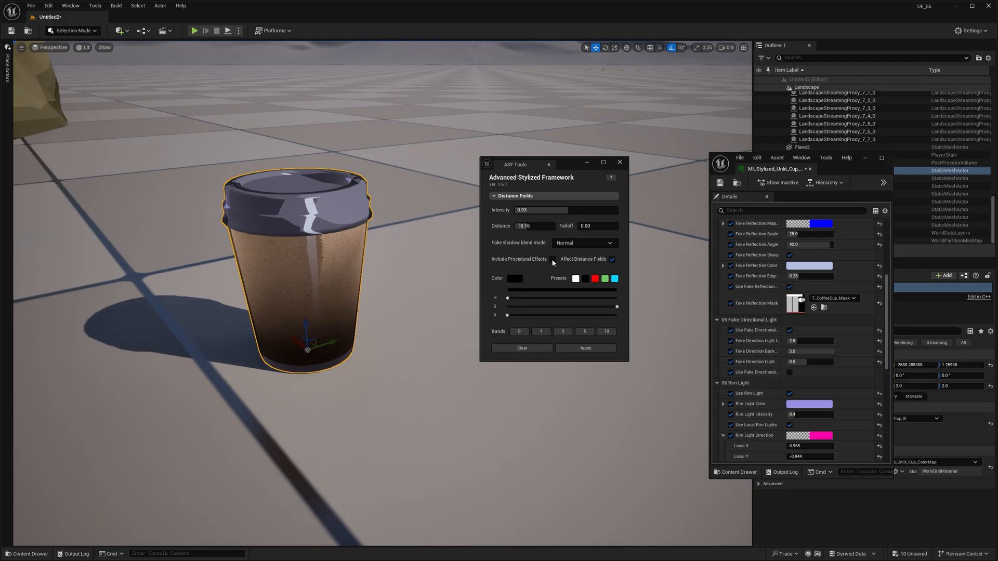
# Toggle Include Procedural Effects for the coffee cup's fake shadow.
pyautogui.click(552, 261)
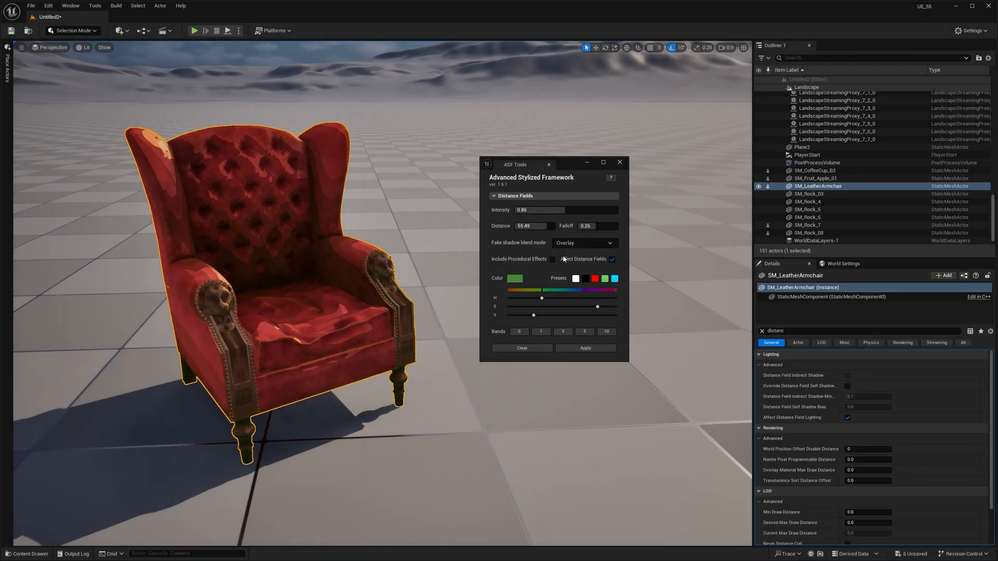
pyautogui.moveTo(595, 267)
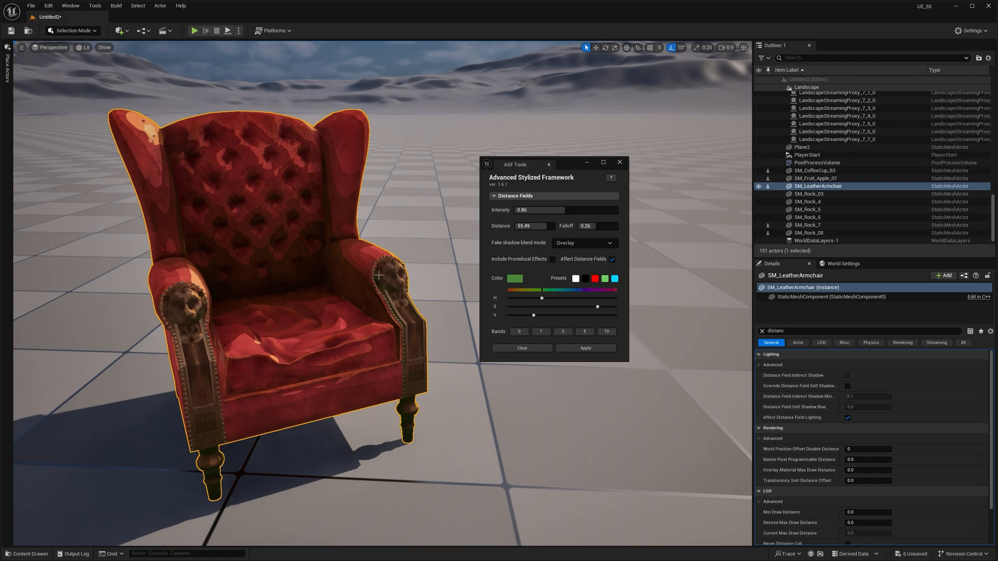
# Toggle Affect Distance Fields for the armchair, leaving it unchecked so it no longer casts distance-field shadows.
pyautogui.click(611, 259)
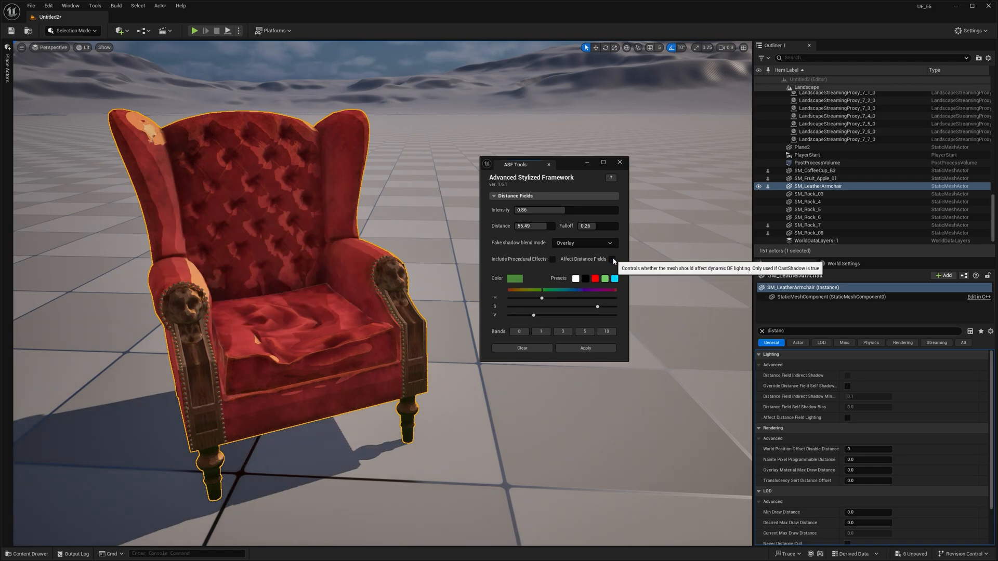
pyautogui.click(611, 259)
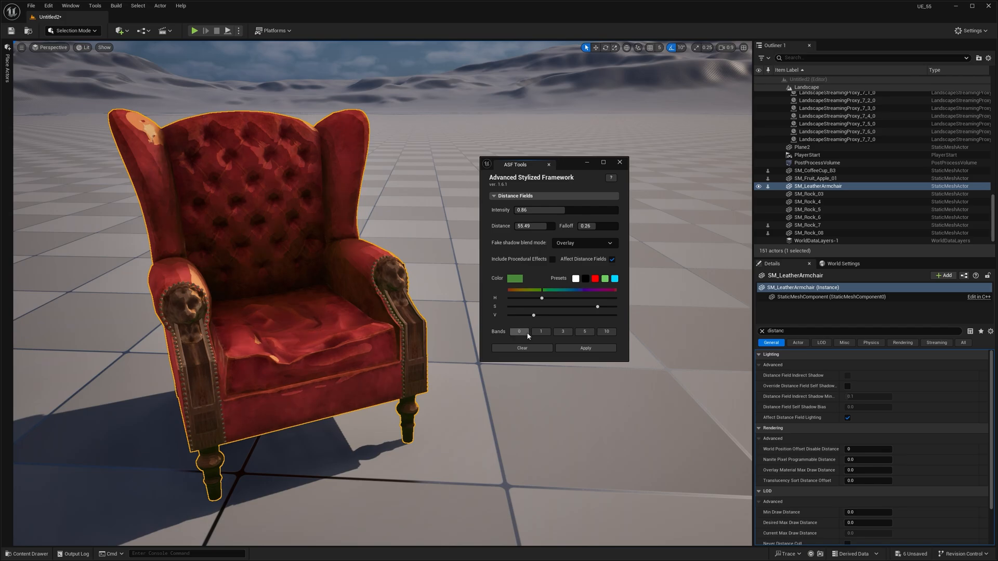
pyautogui.click(611, 258)
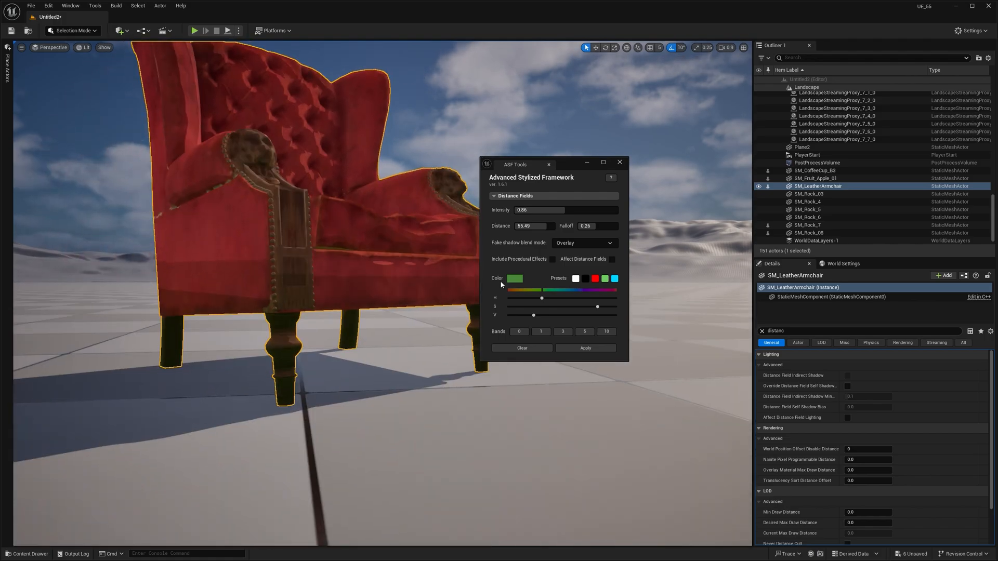
pyautogui.moveTo(611, 261)
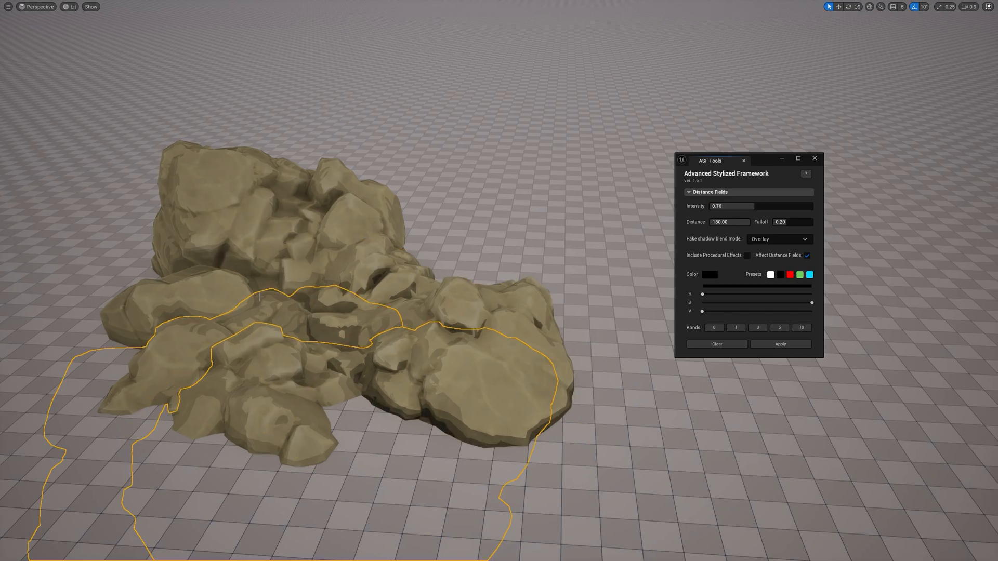
# Select all the rocks and apply the black overlay fake shadow at intensity 0.48, distance 120.
pyautogui.click(779, 344)
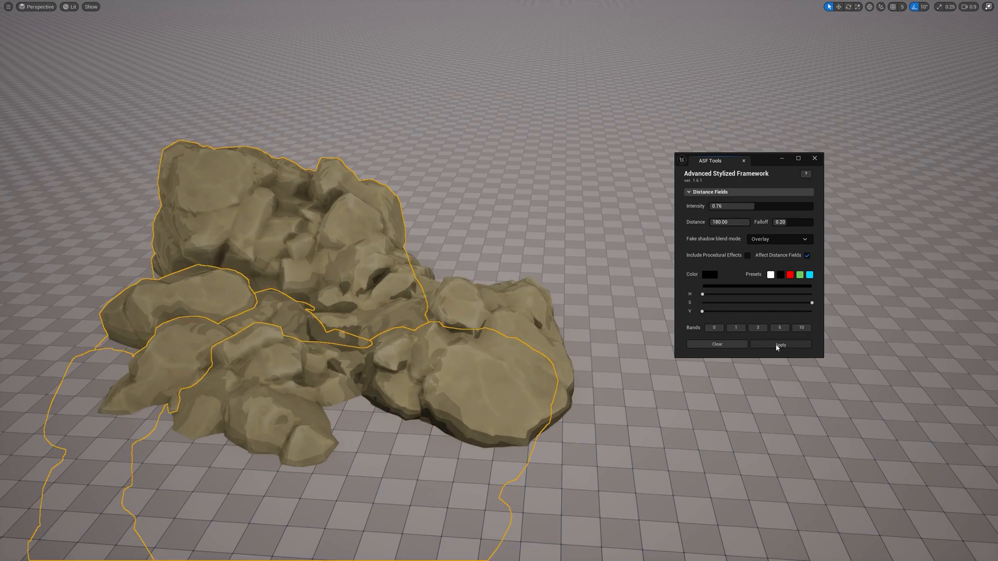
pyautogui.click(780, 344)
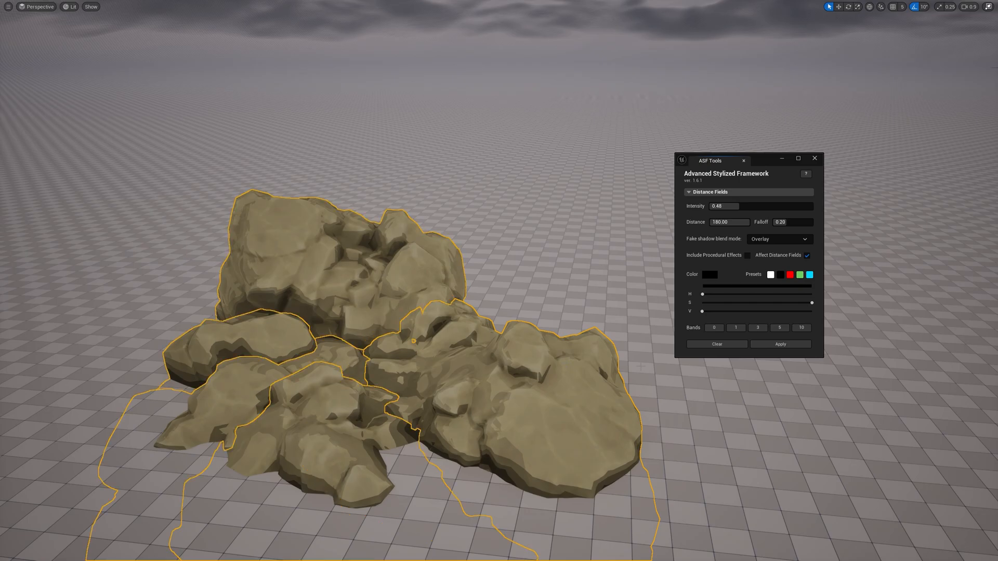
pyautogui.click(716, 344)
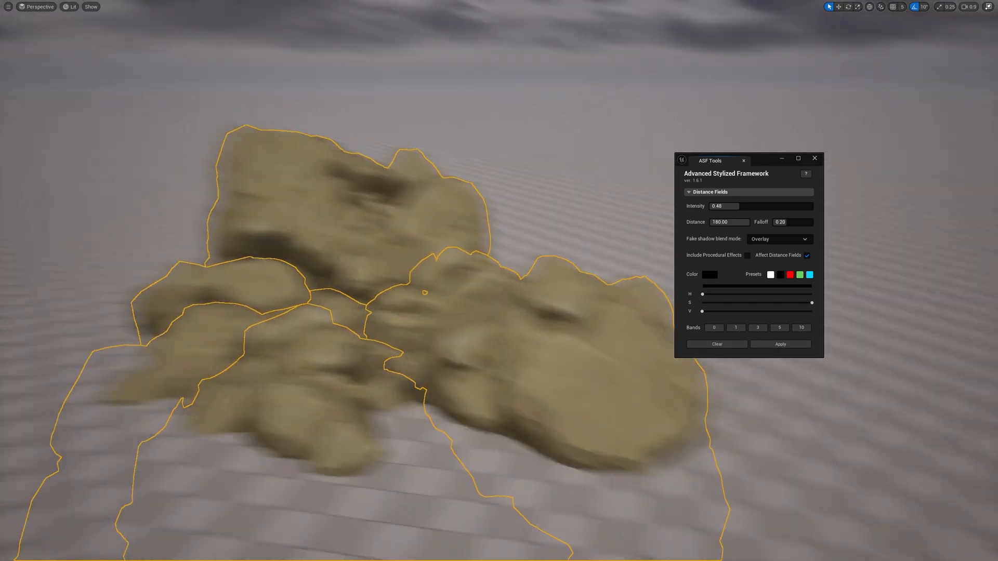
pyautogui.click(779, 344)
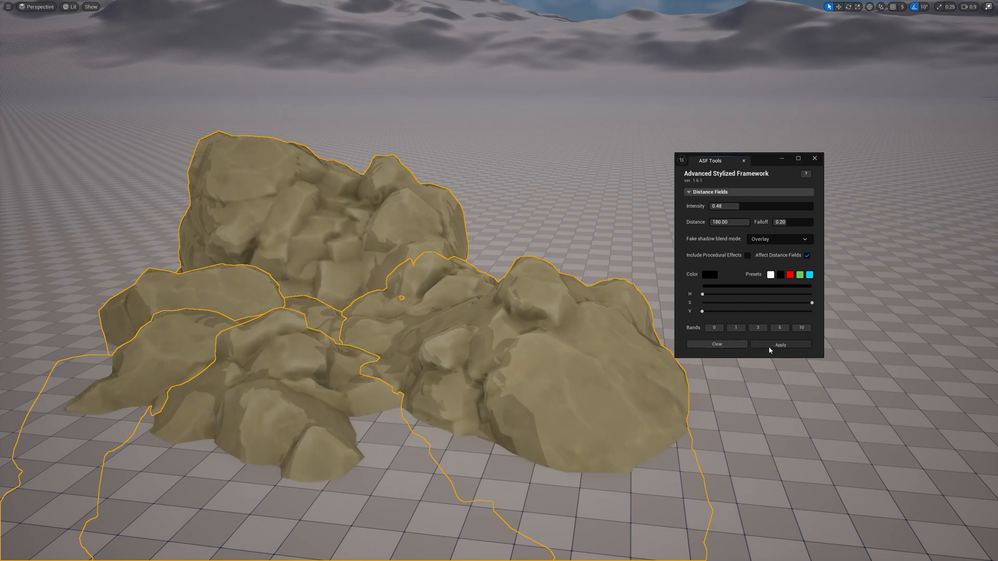
pyautogui.click(779, 344)
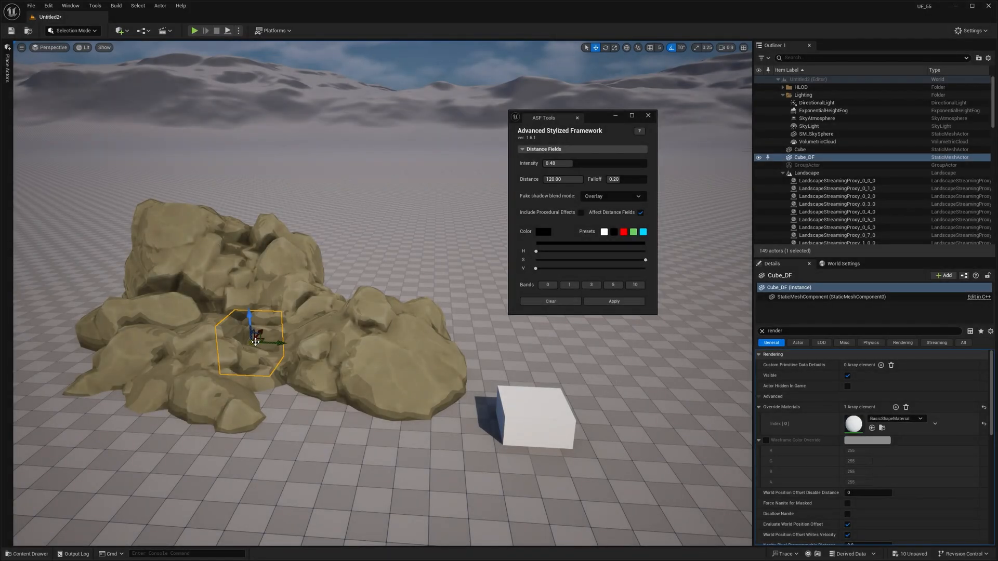
# Move the Cube_DF shadow cube into the rock pile with the move gizmo.
pyautogui.moveTo(256, 342); pyautogui.dragTo(229, 360)
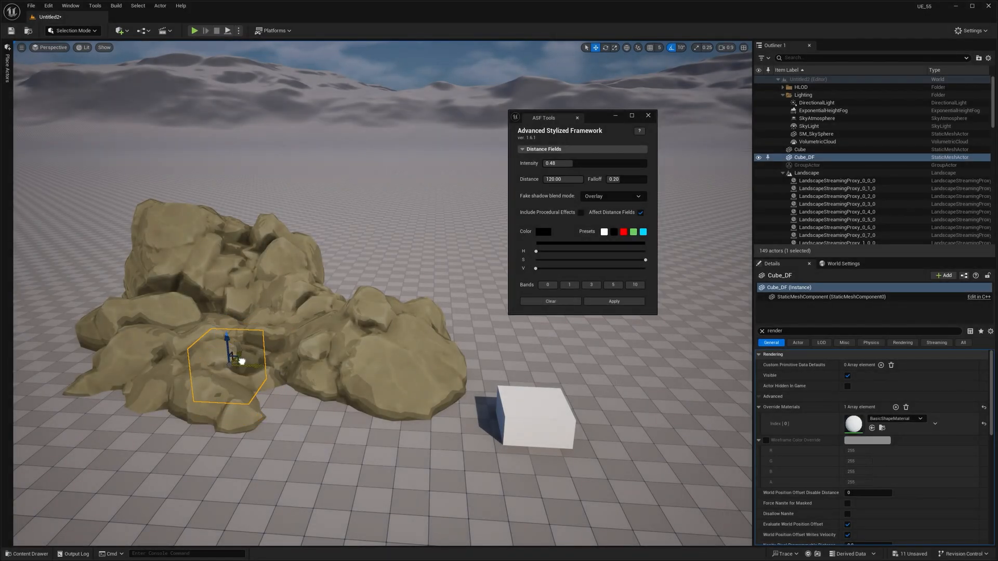
pyautogui.moveTo(236, 360); pyautogui.dragTo(395, 366)
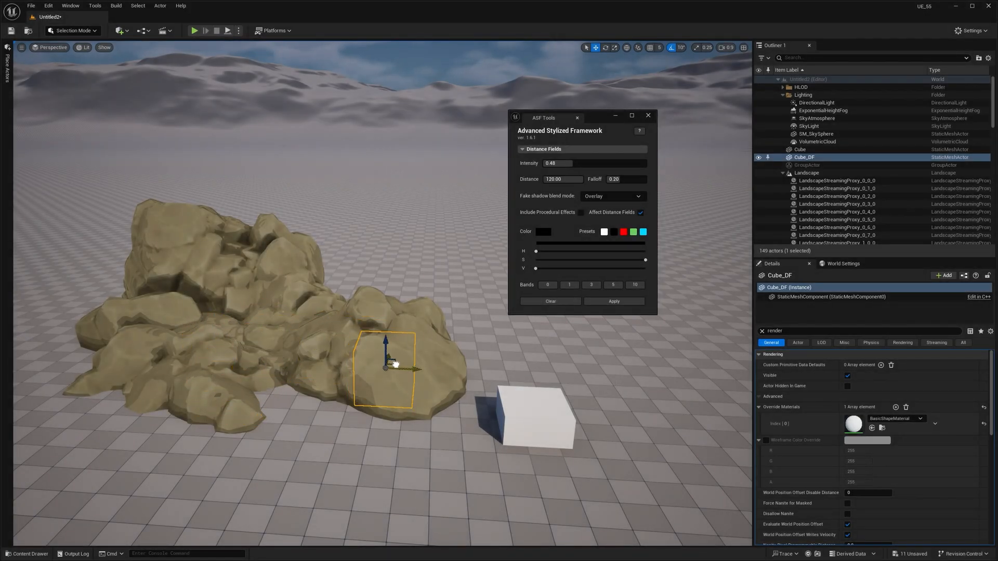
pyautogui.moveTo(387, 366); pyautogui.dragTo(311, 378)
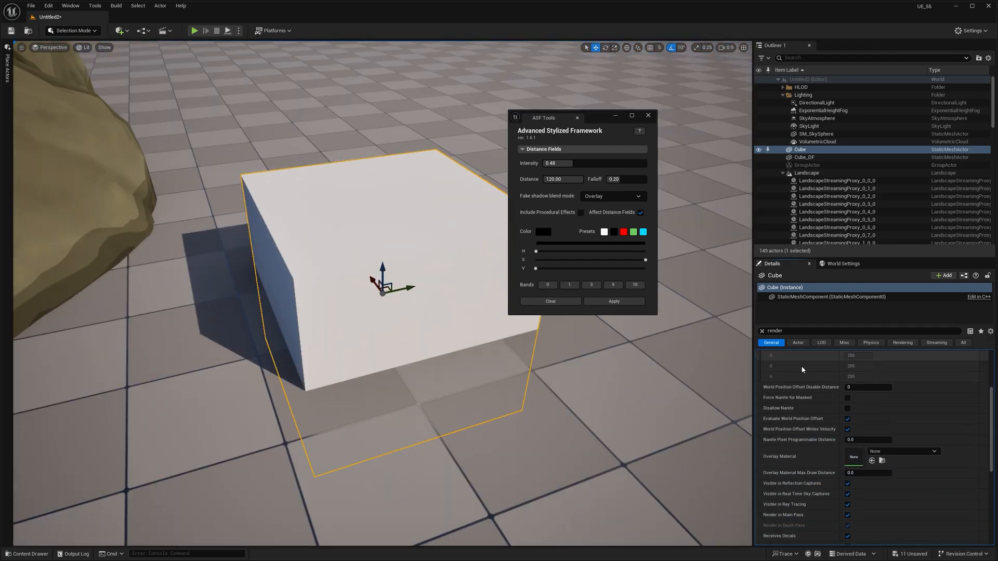
# Make the other cube invisible but shadow-casting: uncheck Render in Main Pass and set Collision Presets to NoCollision.
pyautogui.click(846, 525)
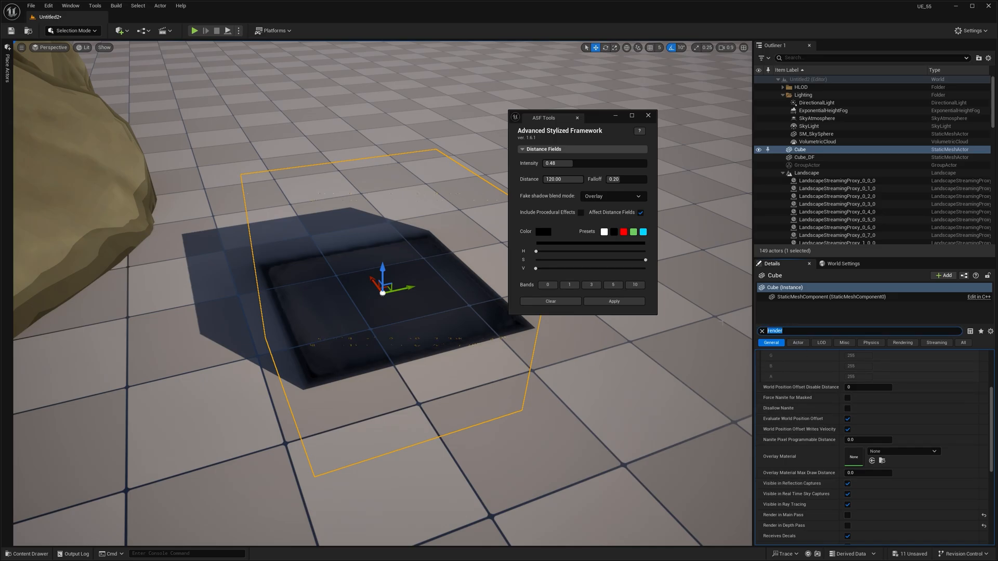
pyautogui.write('cas')
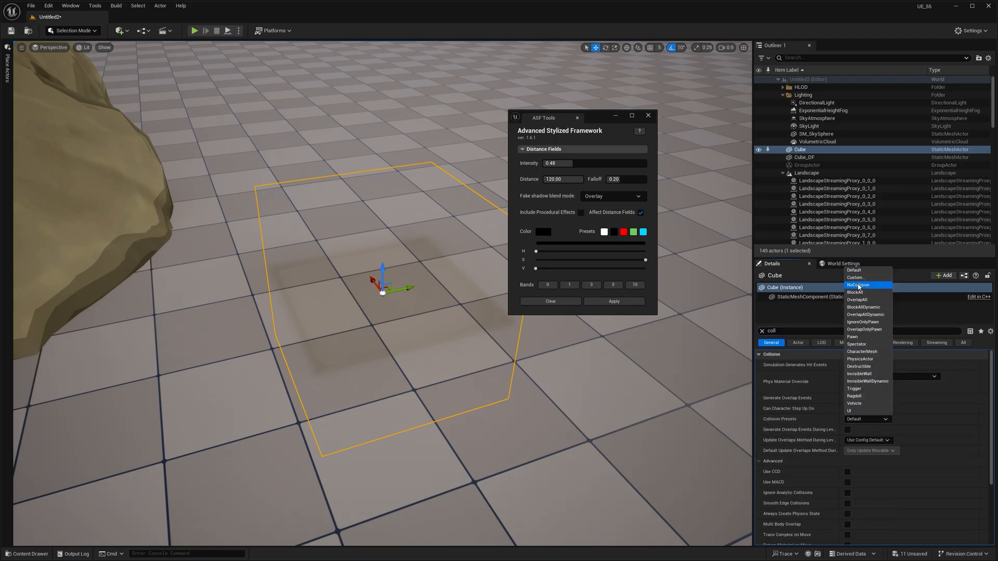
pyautogui.click(860, 285)
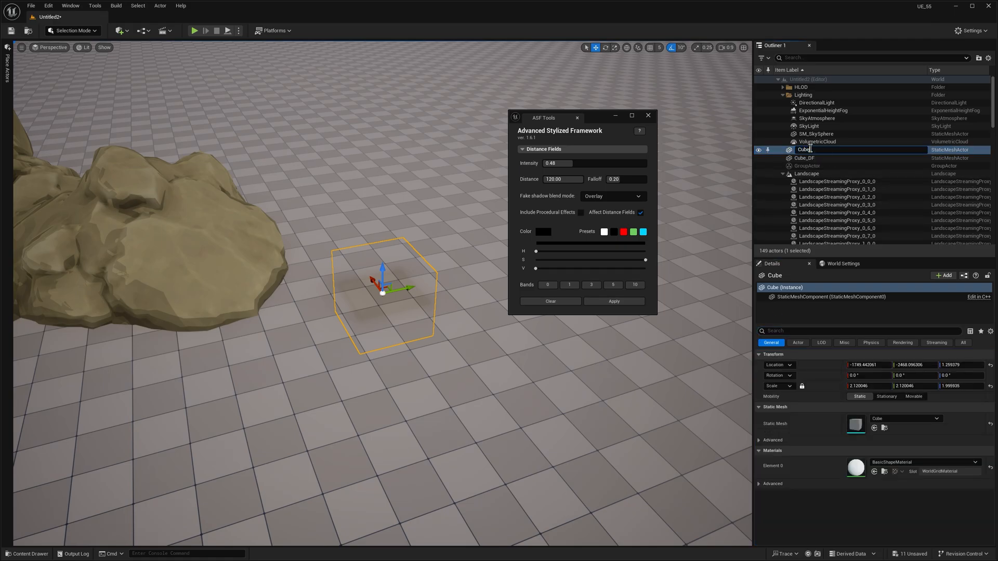
# Rename the invisible cube to Cube_DF2 and drag it into the middle of the rock pile.
pyautogui.click(804, 157)
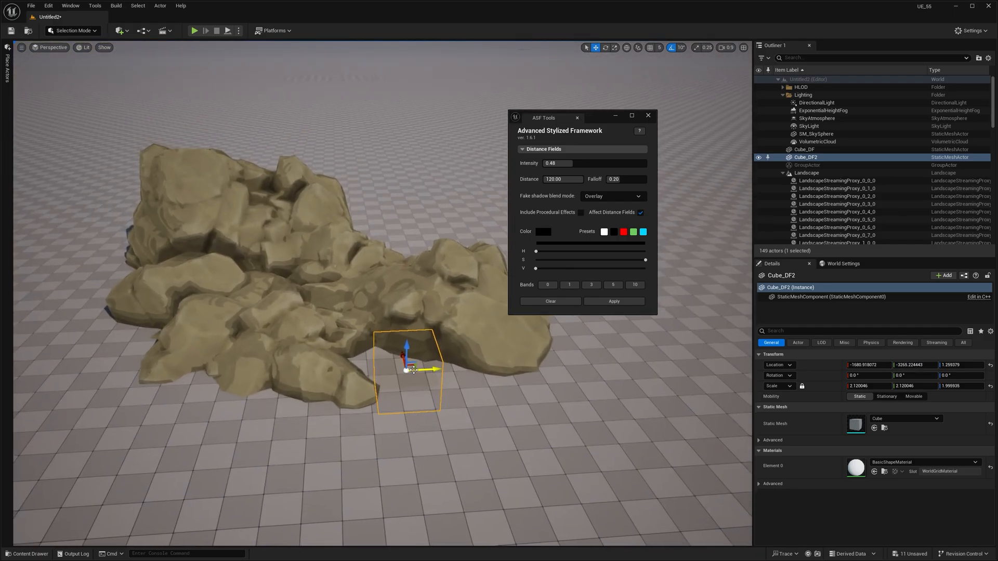
pyautogui.moveTo(433, 369); pyautogui.dragTo(299, 366)
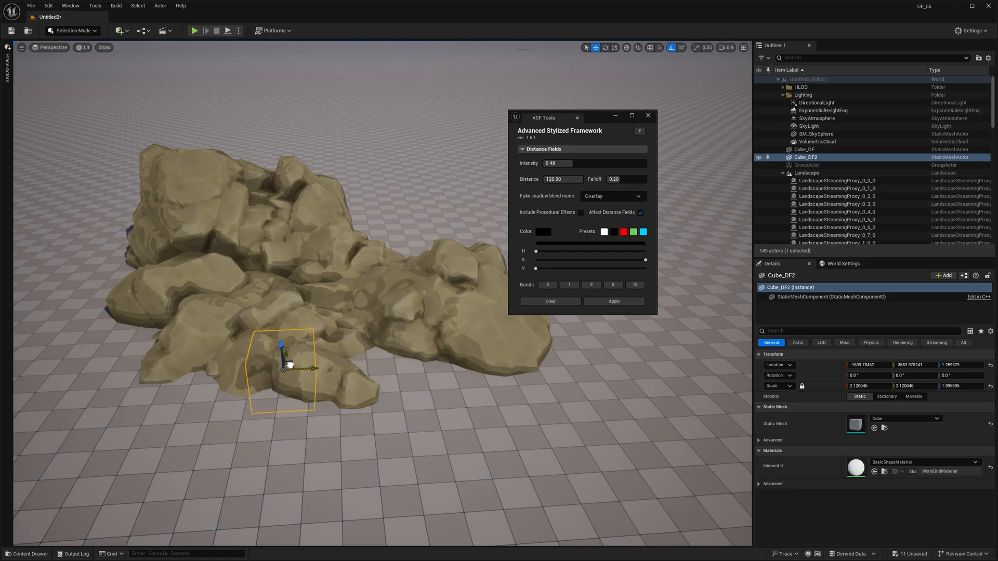
pyautogui.moveTo(288, 366); pyautogui.dragTo(309, 300)
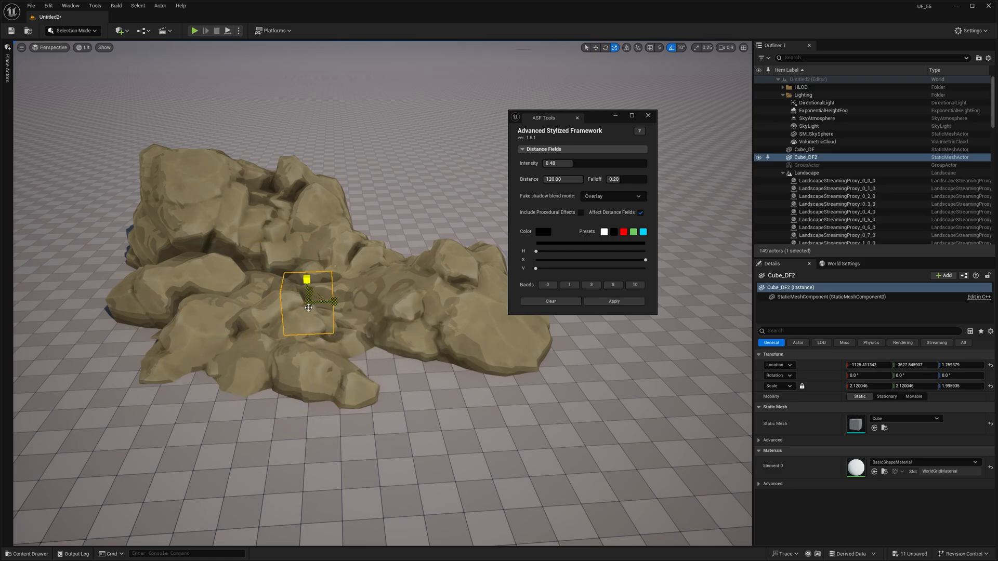
pyautogui.moveTo(321, 299); pyautogui.dragTo(344, 300)
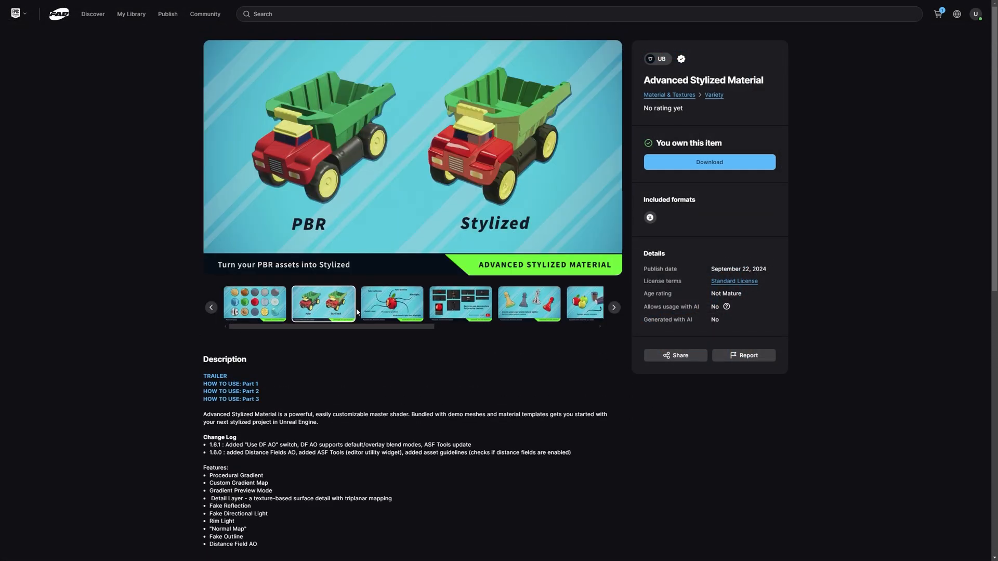
# Follow the creator's link from the Fab listing to the Unreal Bucket YouTube channel.
pyautogui.click(392, 303)
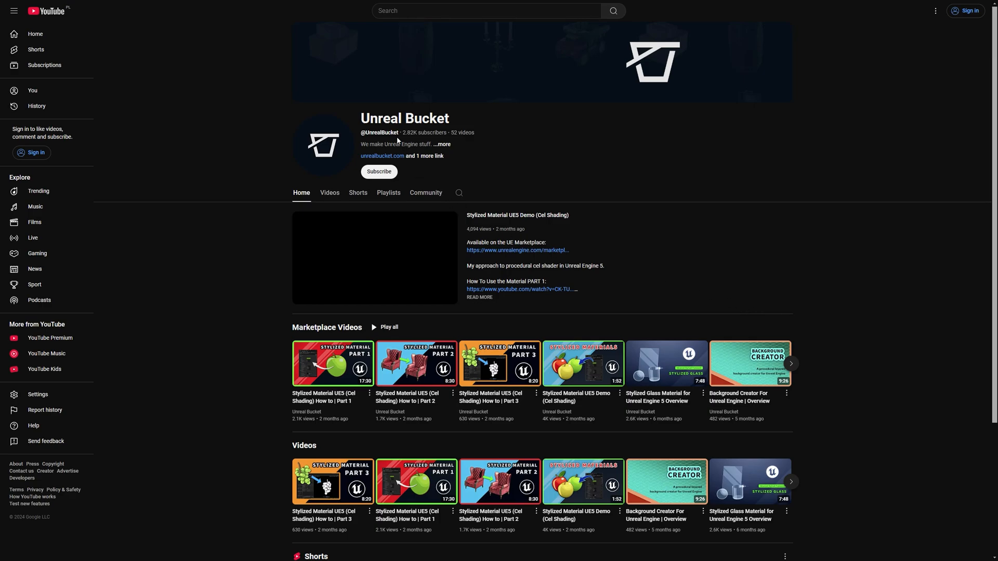
pyautogui.doubleClick(423, 132)
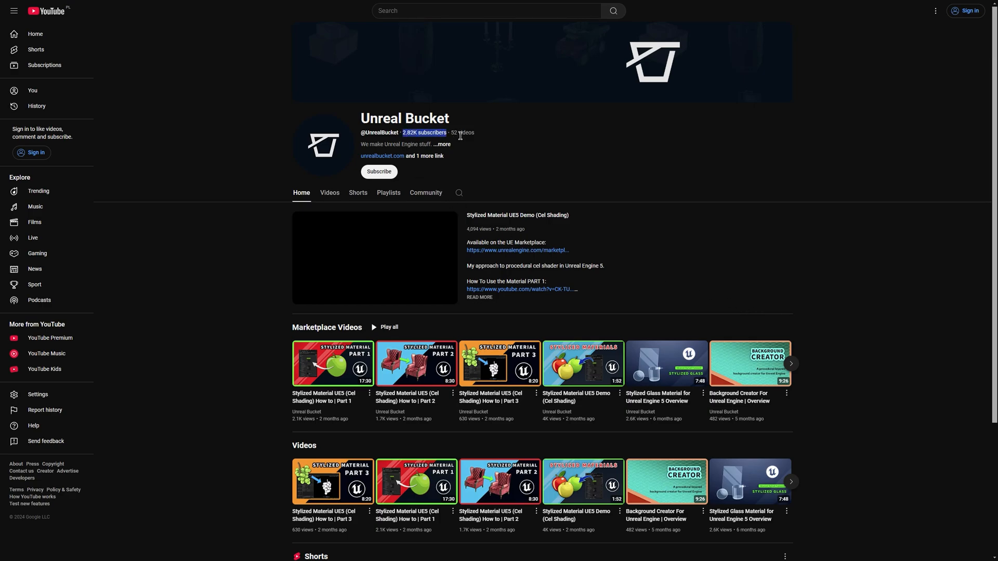